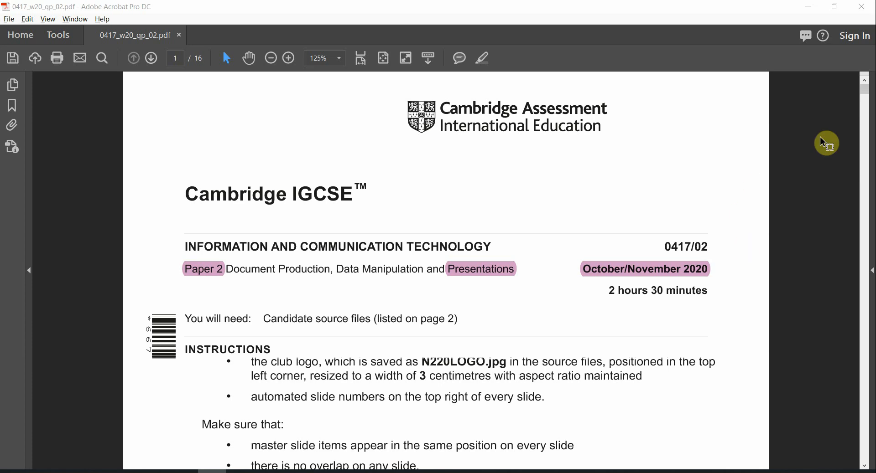
Scroll to the Task 6 presentation page and highlight '5 slides', 'N220REGS' and the master slide wording in question 30
drag(862, 142, 862, 298)
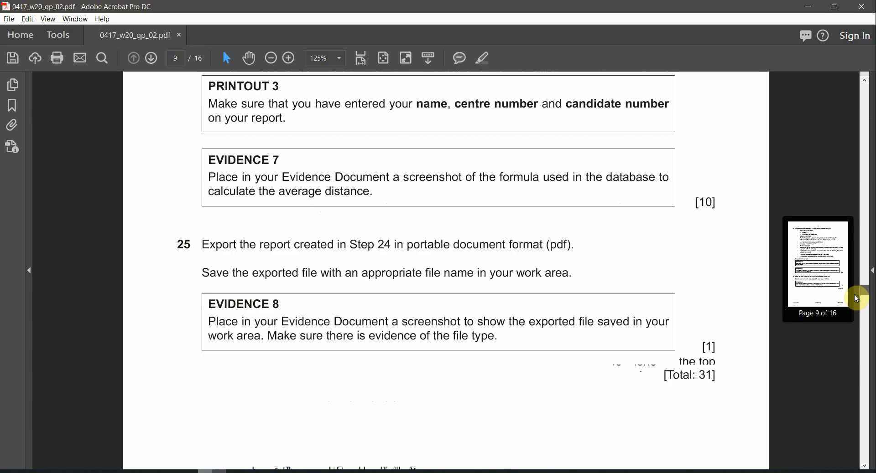
drag(859, 299, 859, 358)
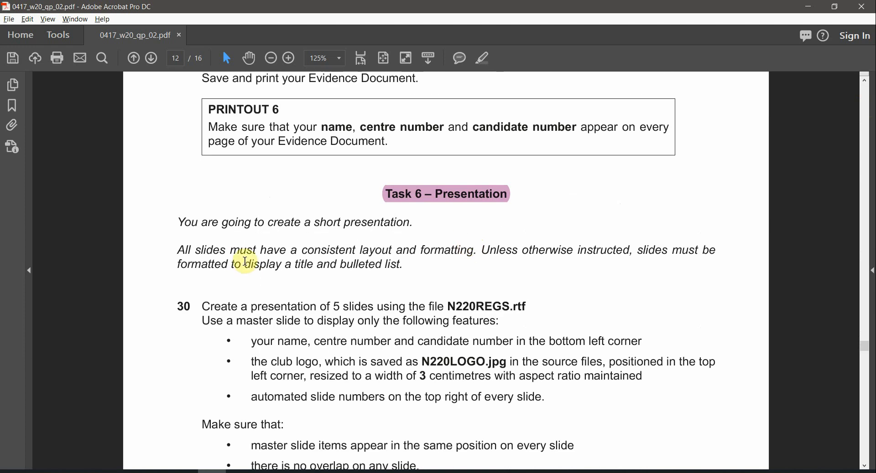
mouse_move(239, 269)
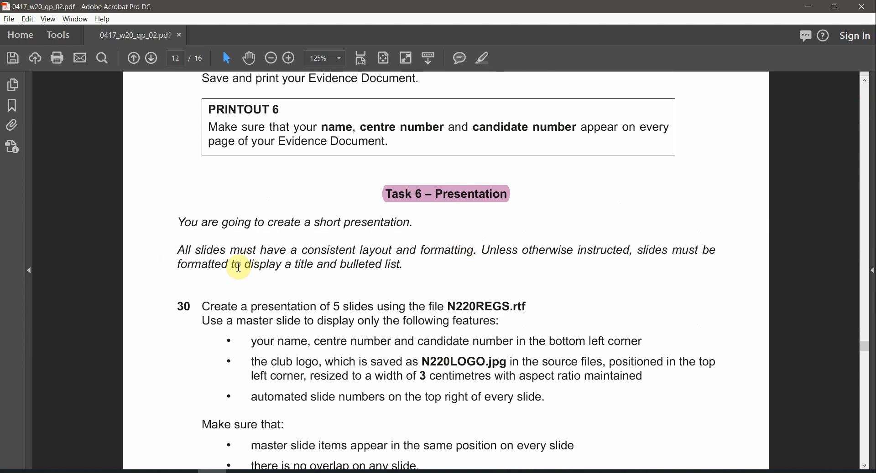
mouse_move(369, 268)
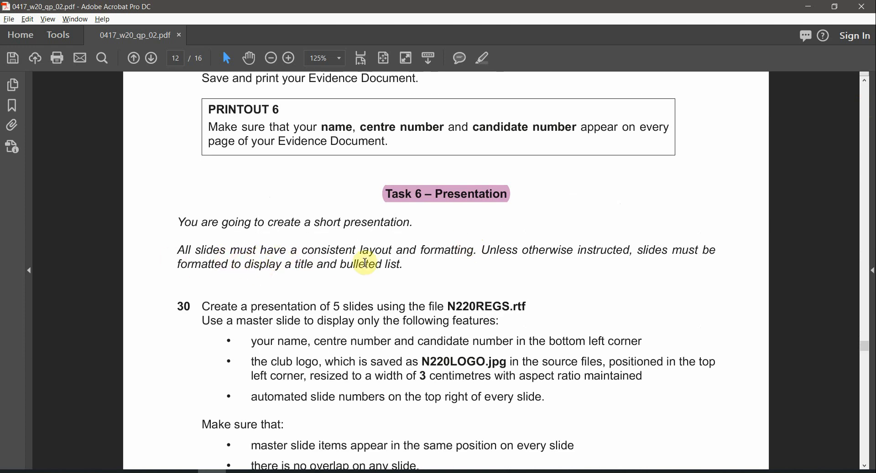
mouse_move(544, 242)
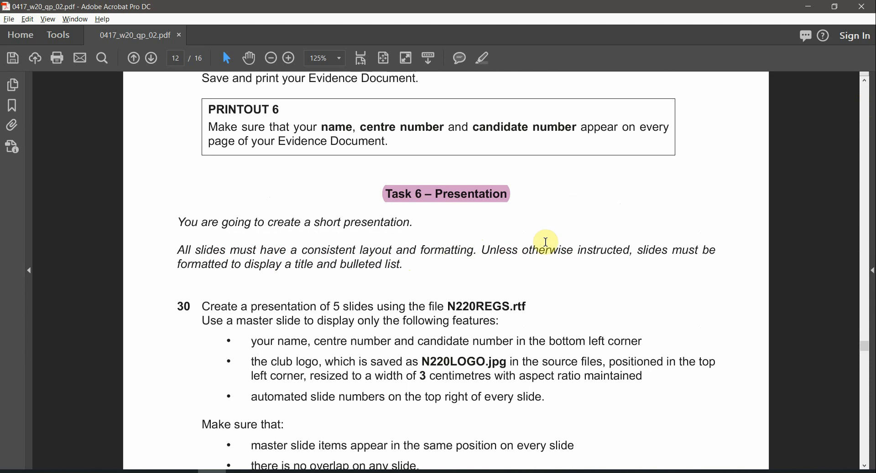
mouse_move(298, 274)
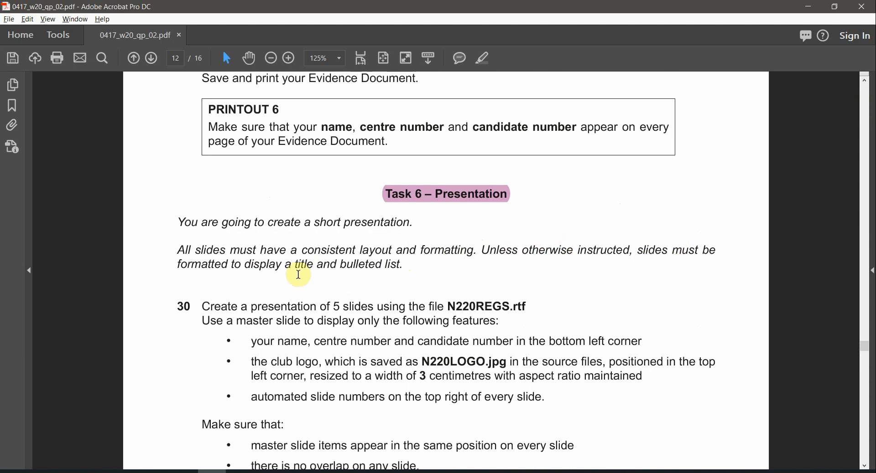
mouse_move(340, 318)
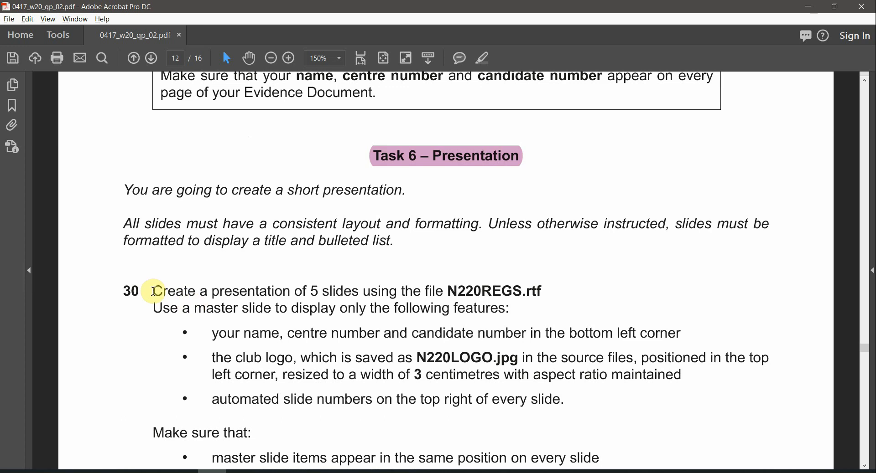
drag(150, 291, 285, 291)
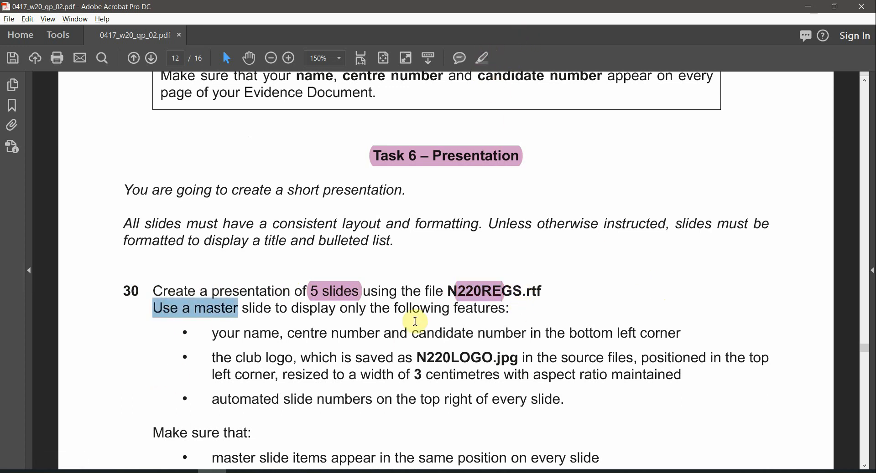
drag(362, 291, 542, 291)
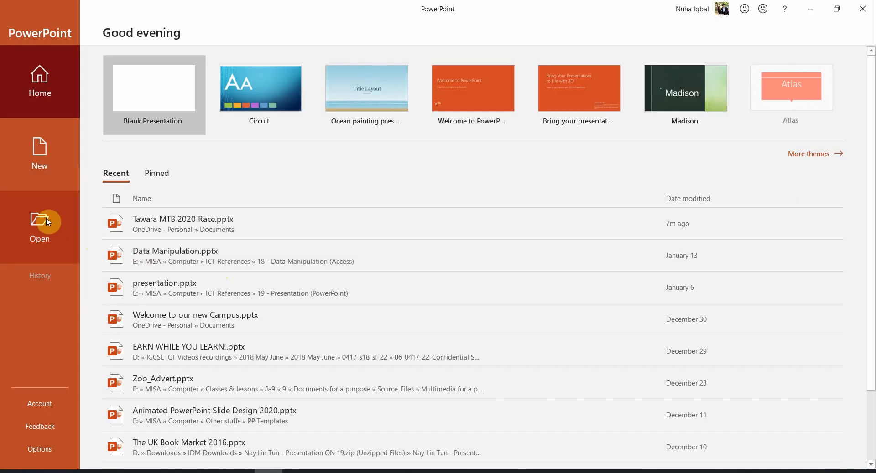
Browse to the source files folder, show All Files and open N220REGS.rtf as a new presentation
click(40, 220)
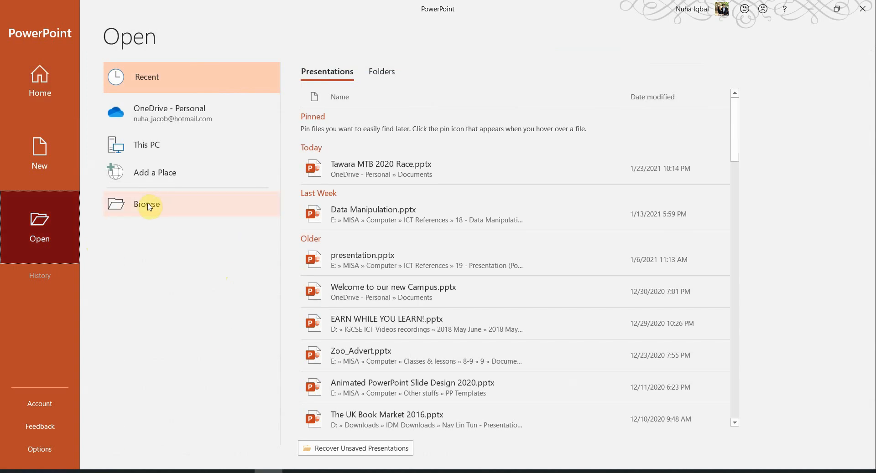
click(147, 205)
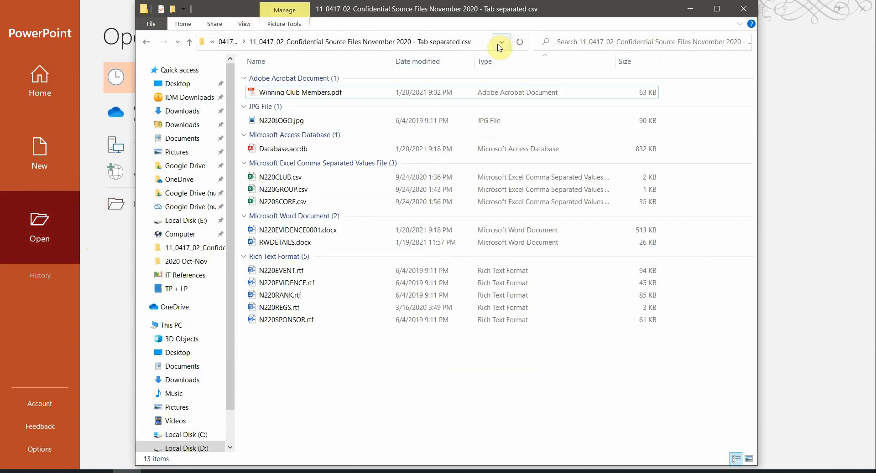
click(500, 42)
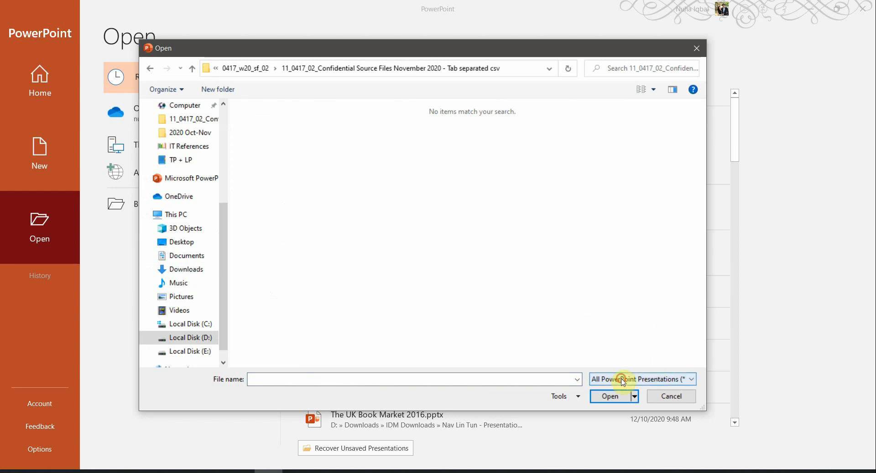
click(691, 379)
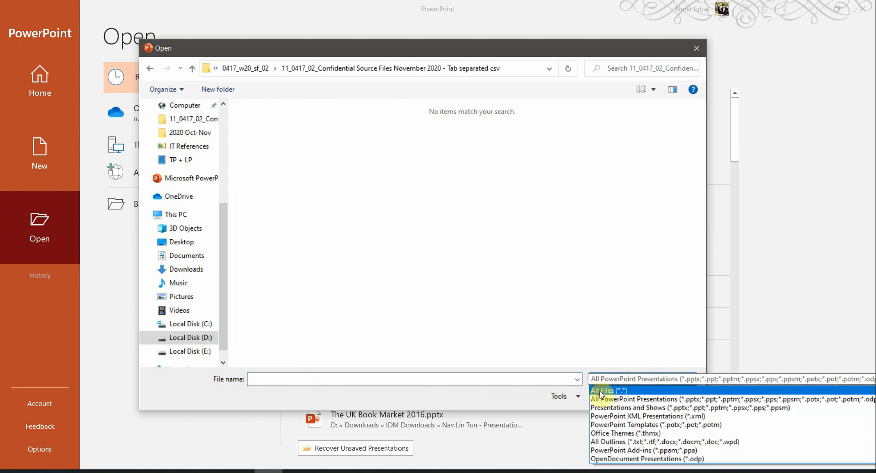
click(607, 390)
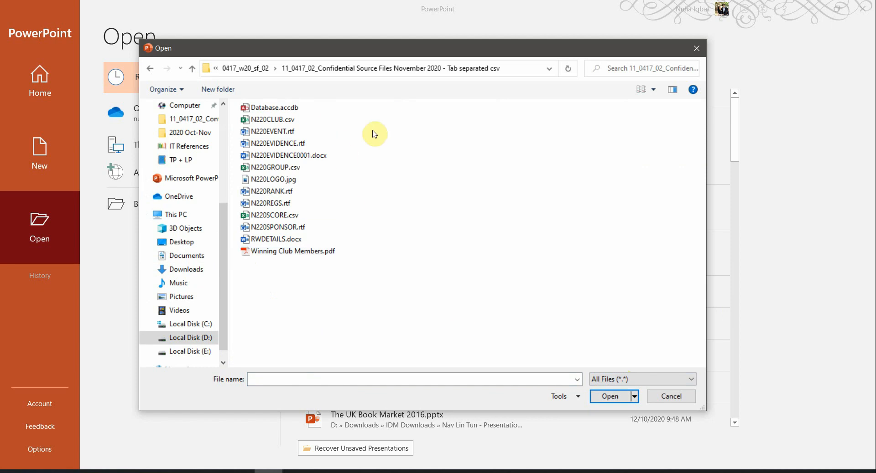
click(269, 203)
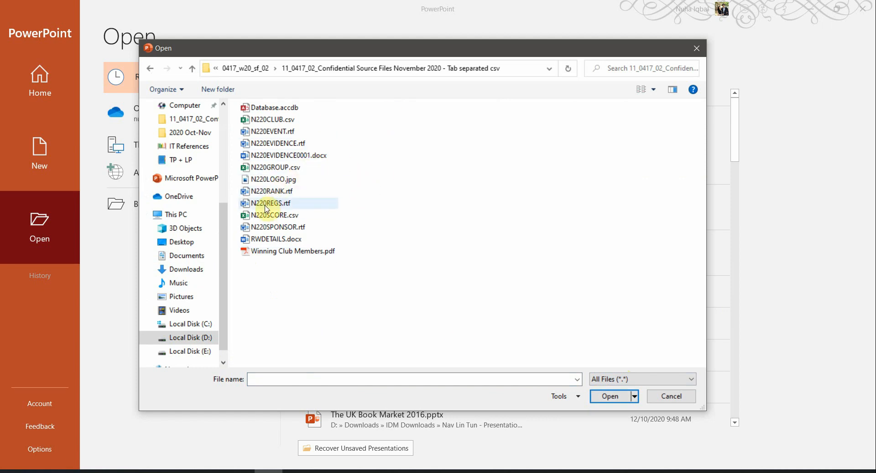
click(267, 202)
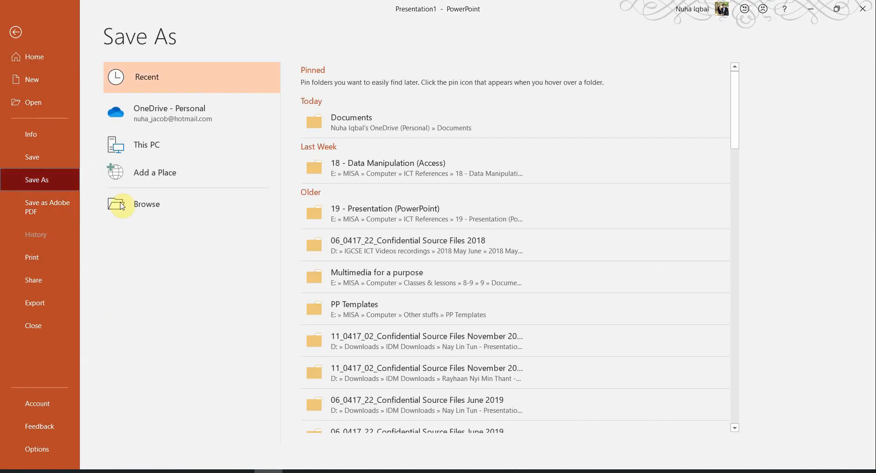
Save the presentation as General.pptx in the source files folder and reopen it to confirm
click(120, 204)
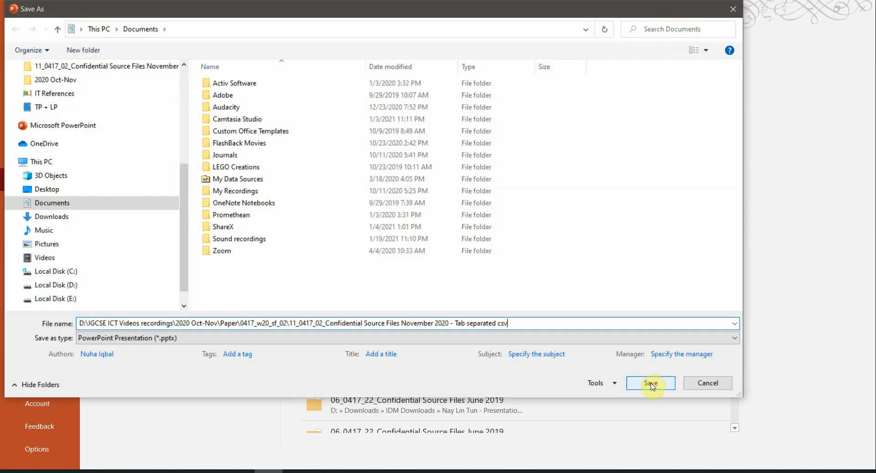
click(650, 383)
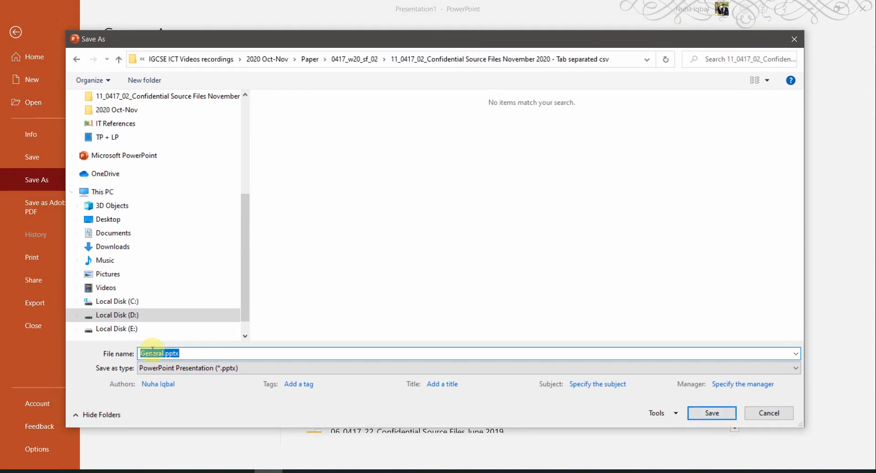
click(795, 370)
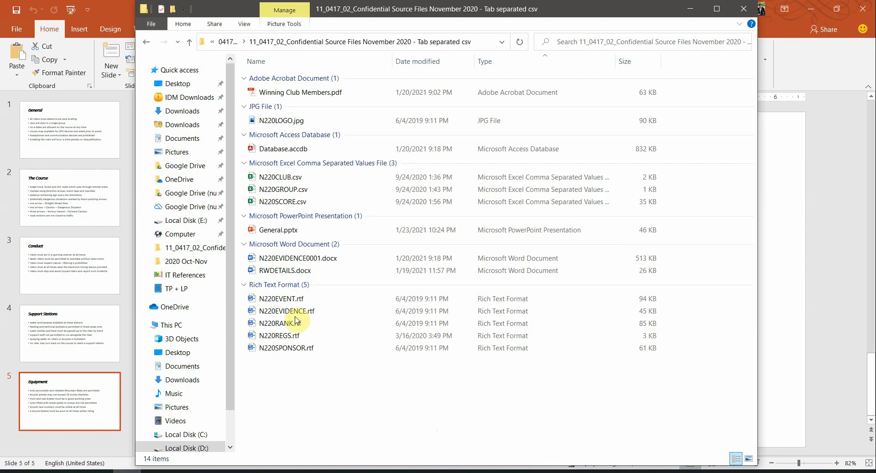
click(277, 230)
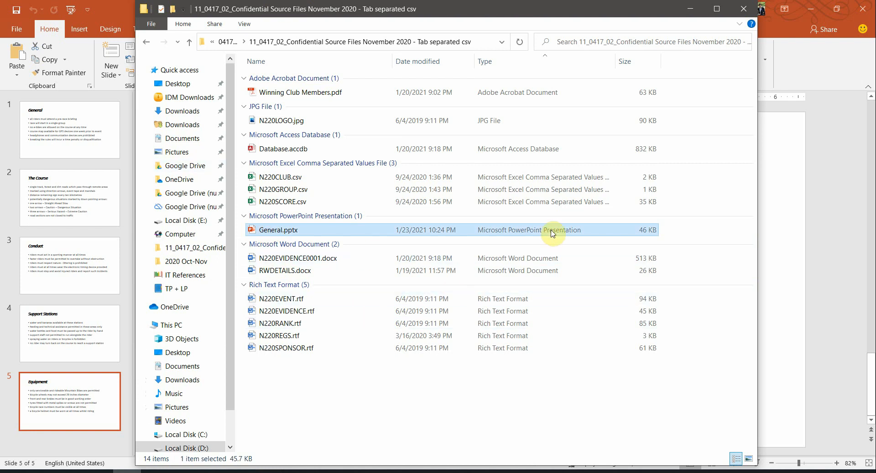
double_click(279, 230)
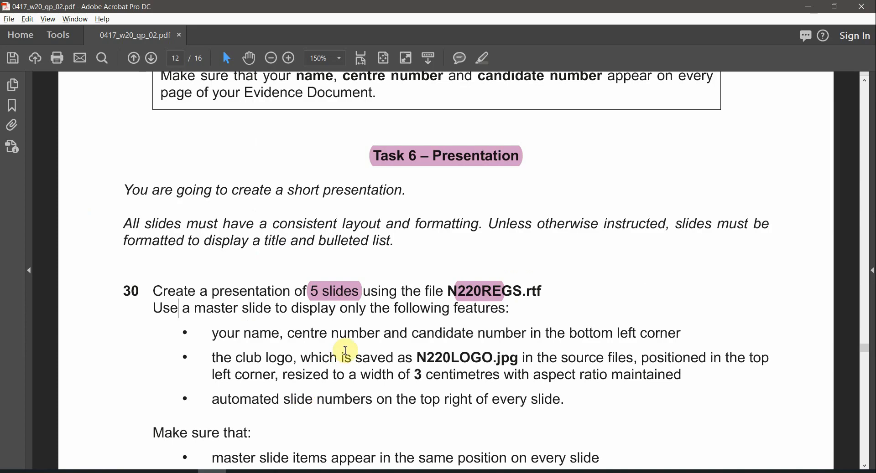
Highlight 'master slide' and 'bottom left' in question 30's name requirement
double_click(228, 308)
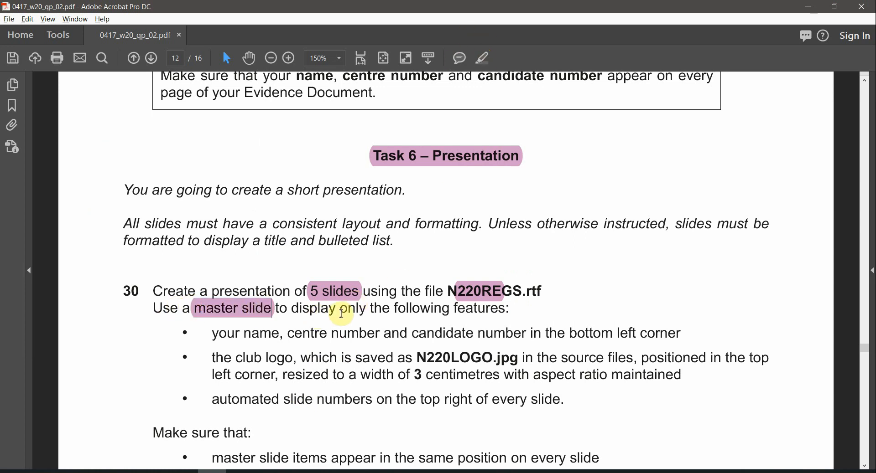
scroll(down, 3)
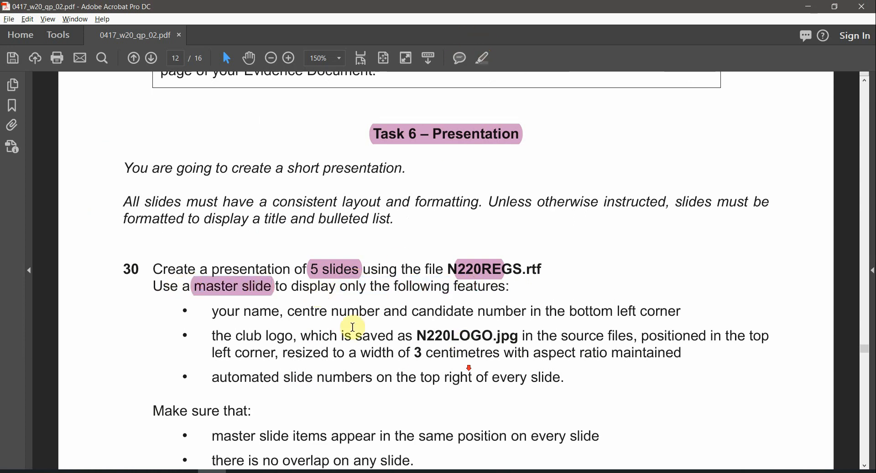
drag(243, 312, 377, 312)
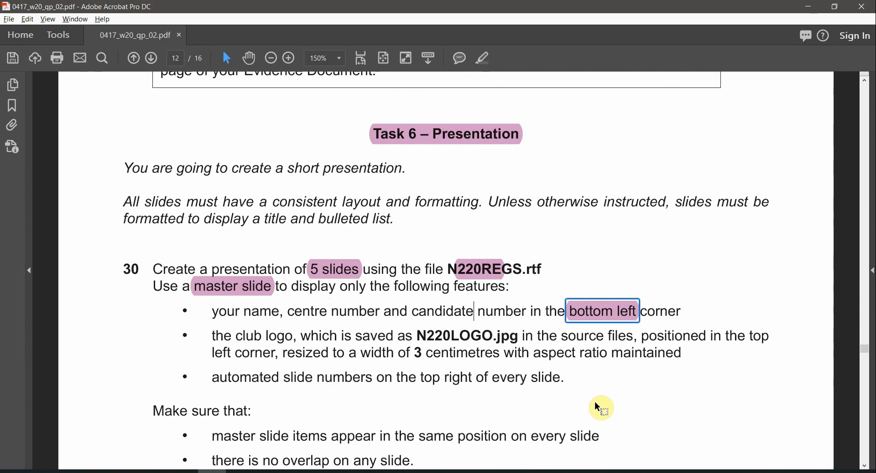
mouse_move(554, 401)
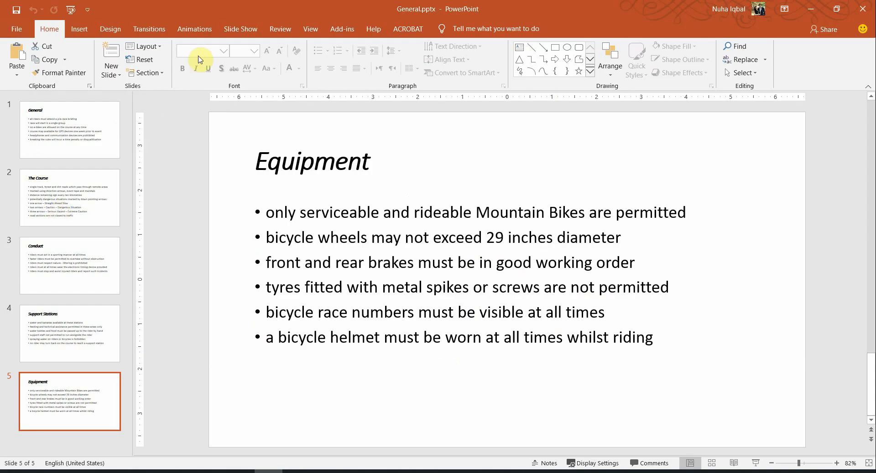
Switch to the slide master and bring up the Header & Footer settings
click(310, 28)
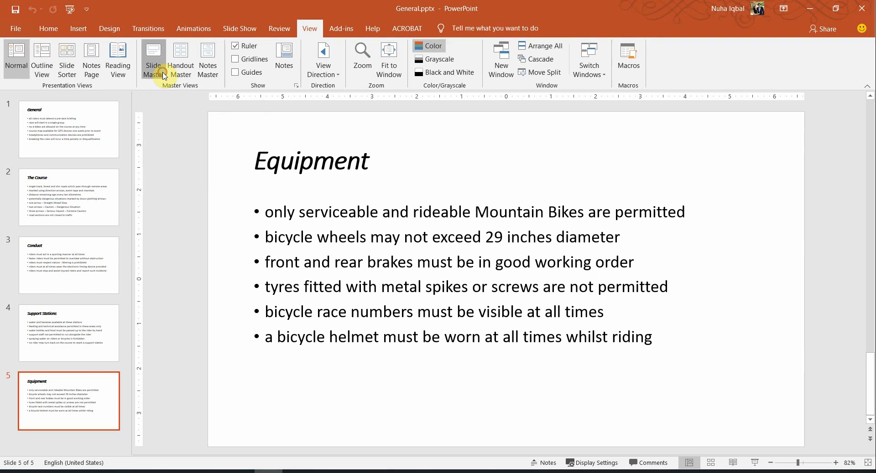
click(154, 55)
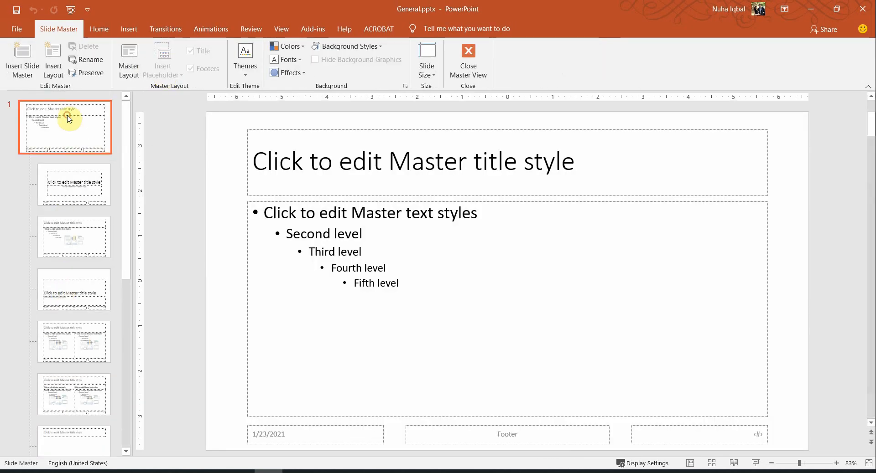
mouse_move(73, 132)
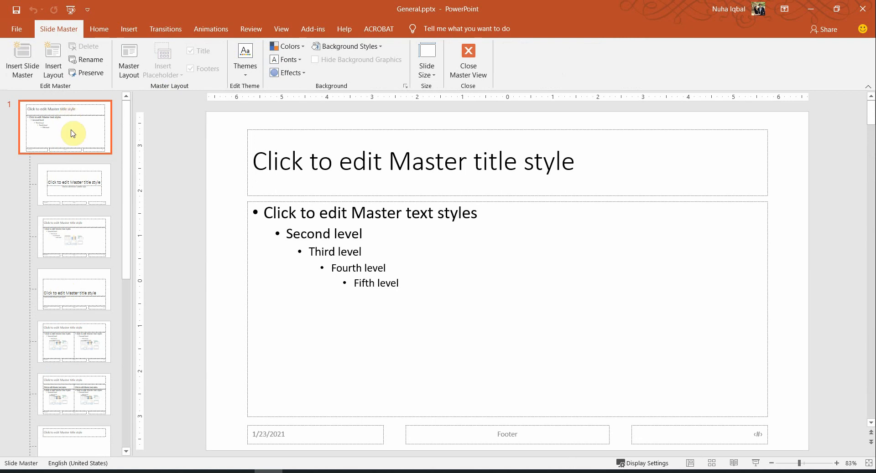
mouse_move(236, 101)
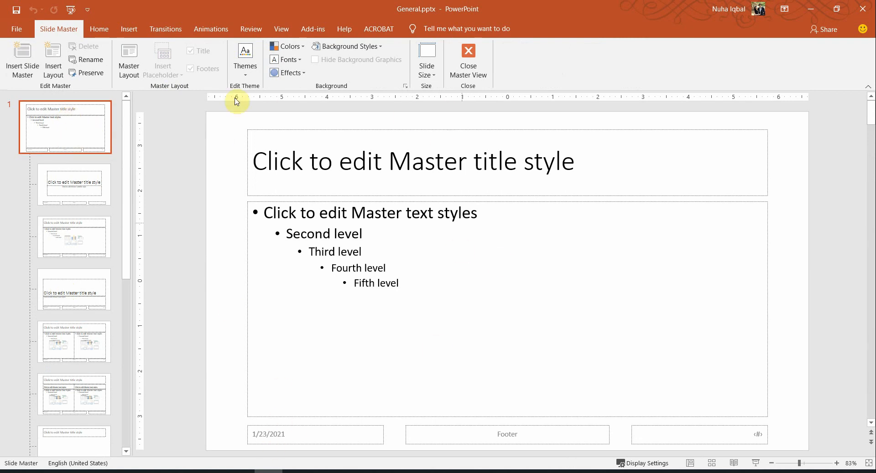
mouse_move(129, 28)
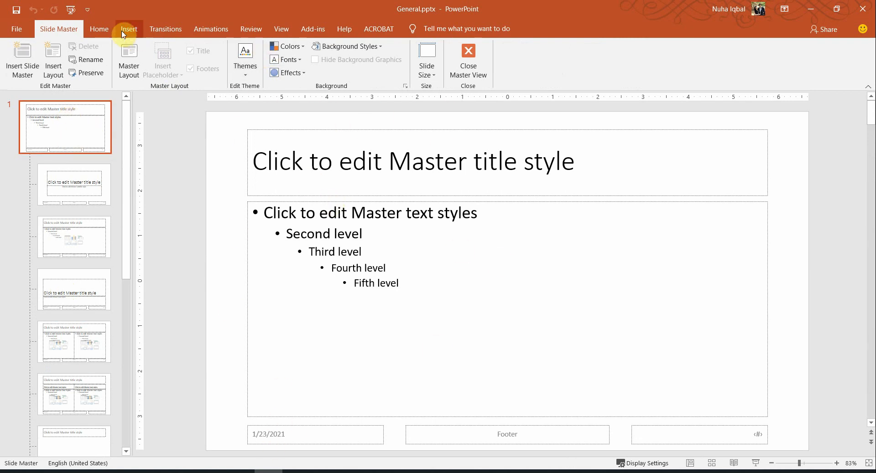
mouse_move(310, 31)
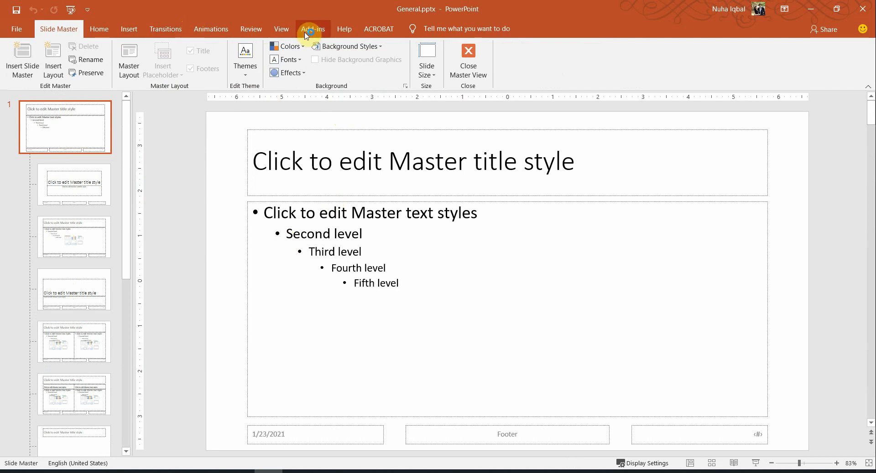
click(128, 28)
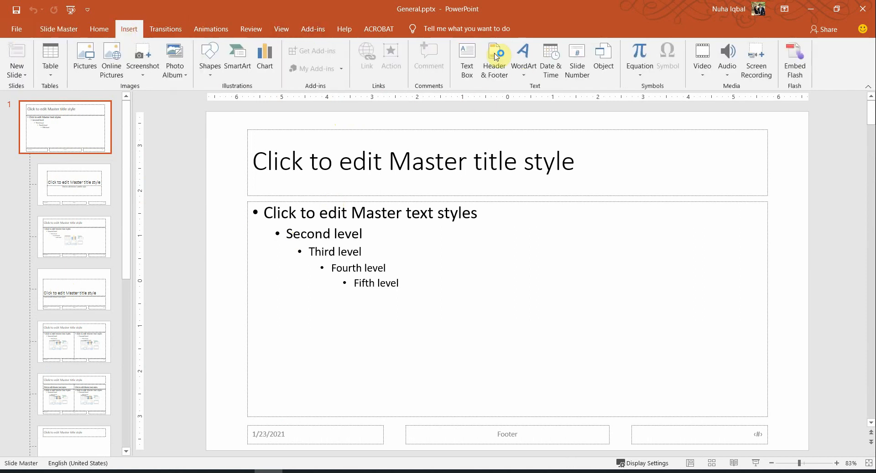
click(493, 52)
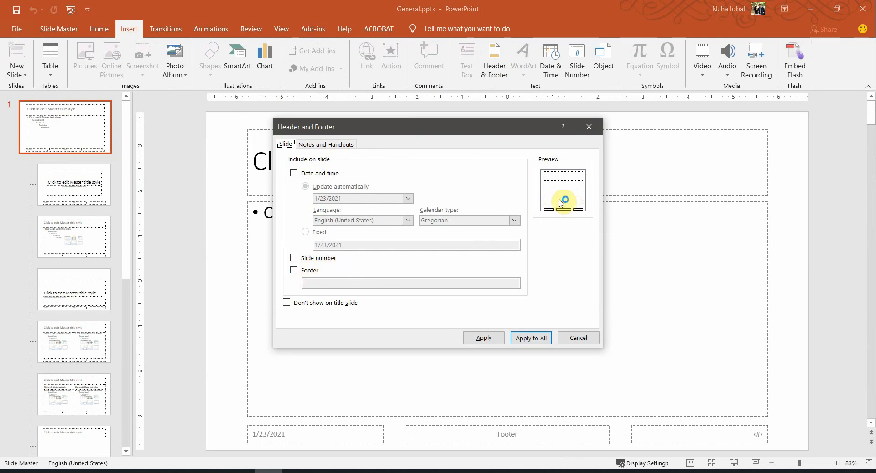
mouse_move(556, 225)
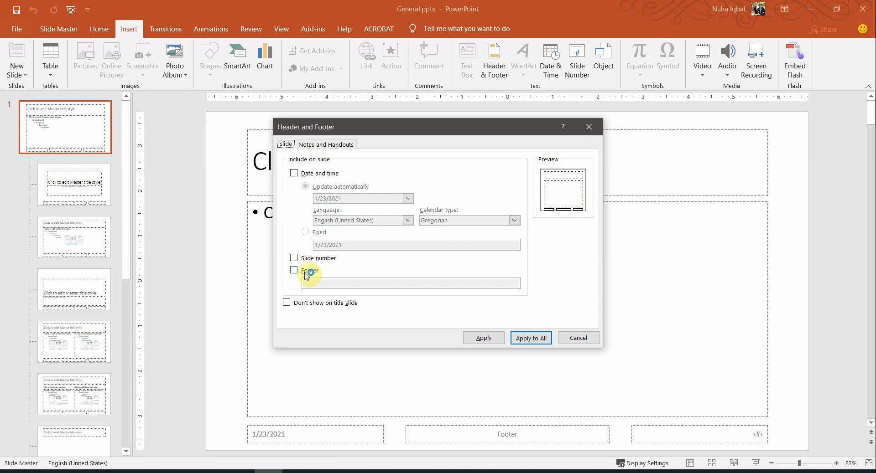
Turn on the footer reading 'Nuha, MM012, 0001' and apply it to every slide
click(294, 270)
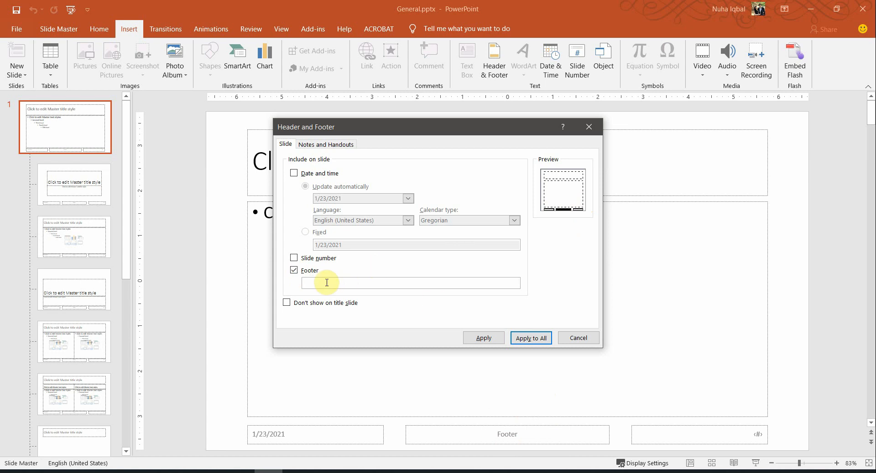
text(Nuha, MM)
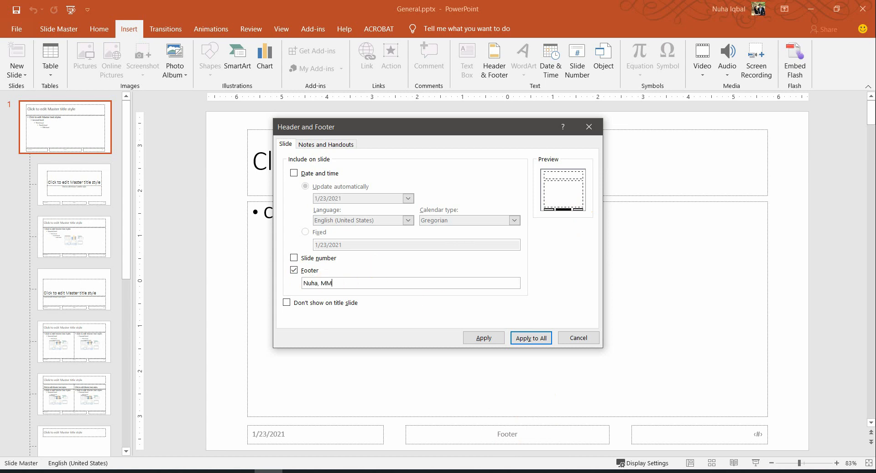
text(012, 0001)
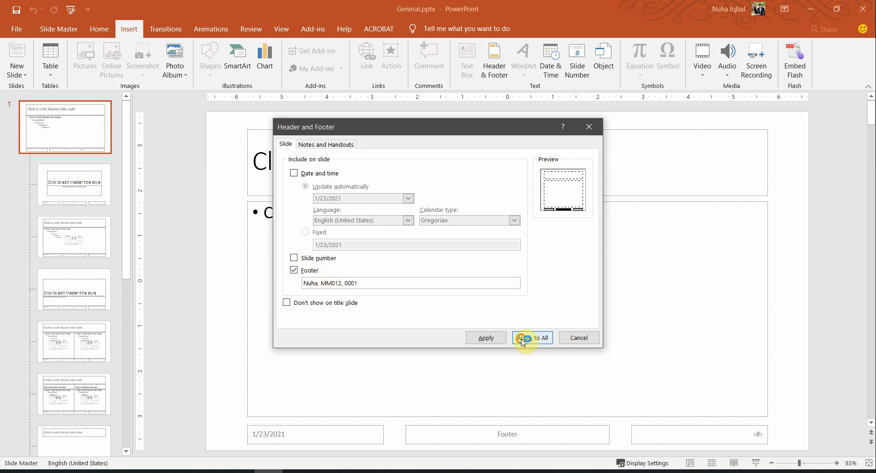
click(531, 337)
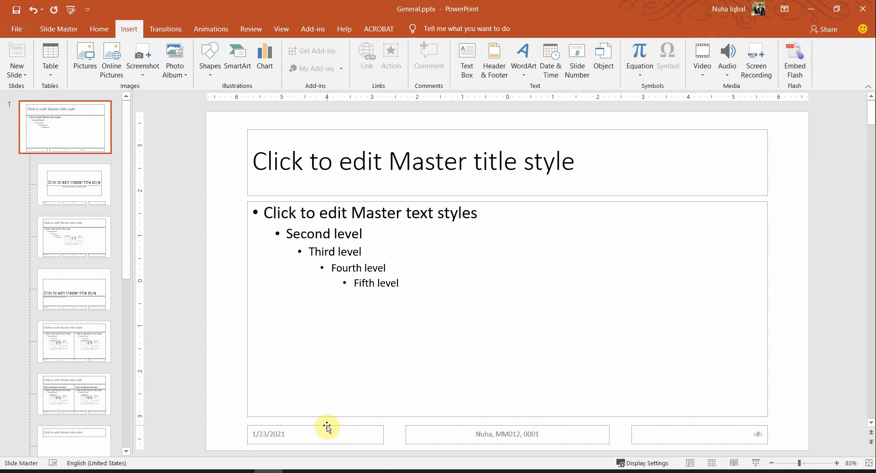
Drag the footer placeholder to the bottom-left corner, check it on the slides, then reselect it on the master
drag(326, 429, 405, 379)
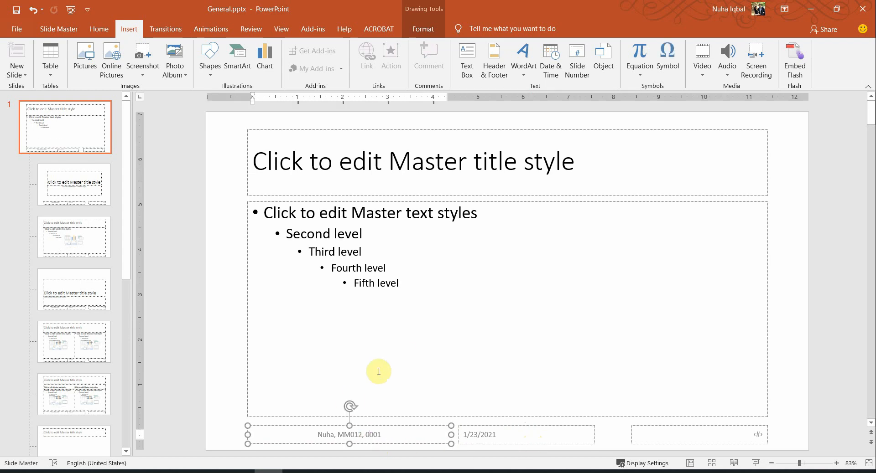
click(98, 28)
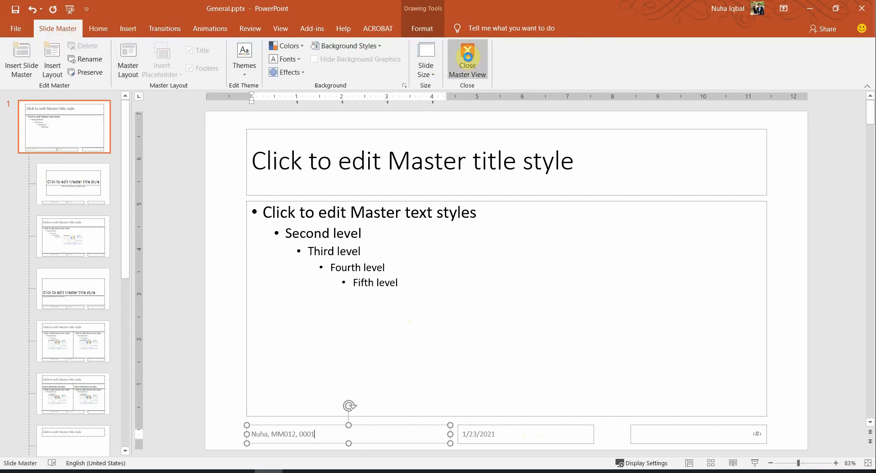
click(467, 55)
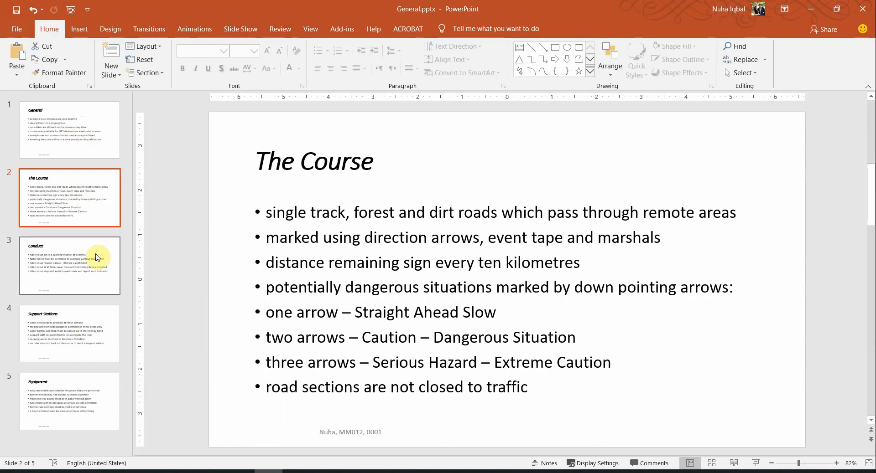
click(69, 333)
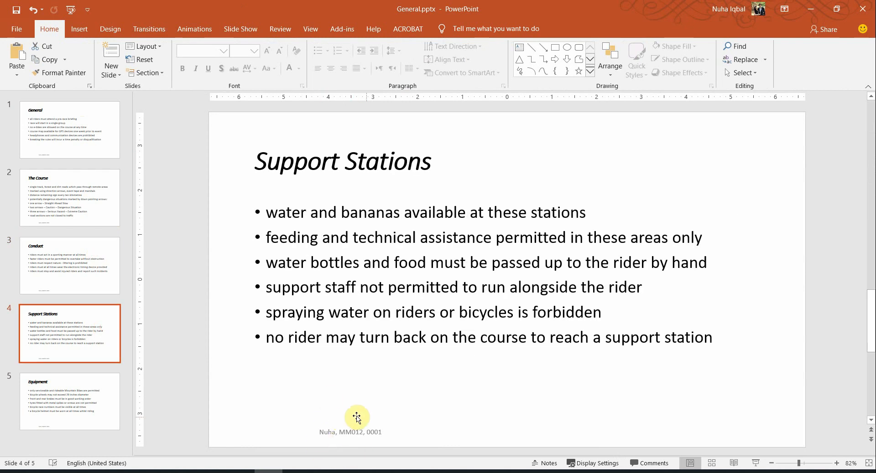
click(64, 133)
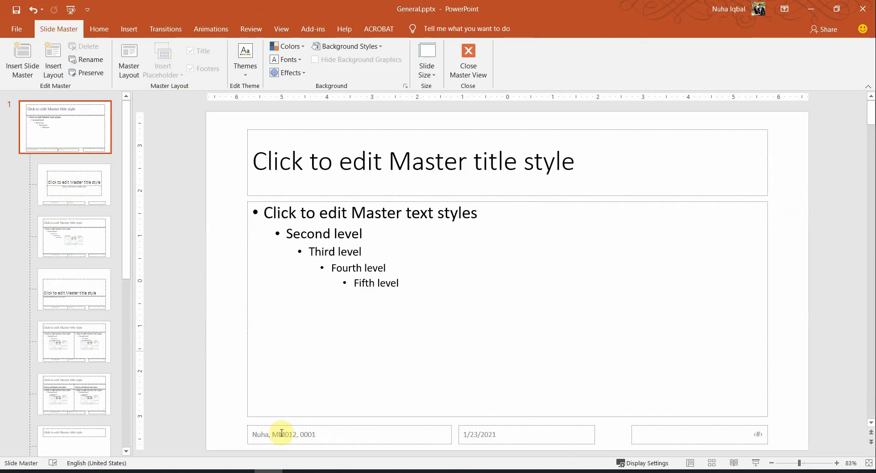
click(281, 434)
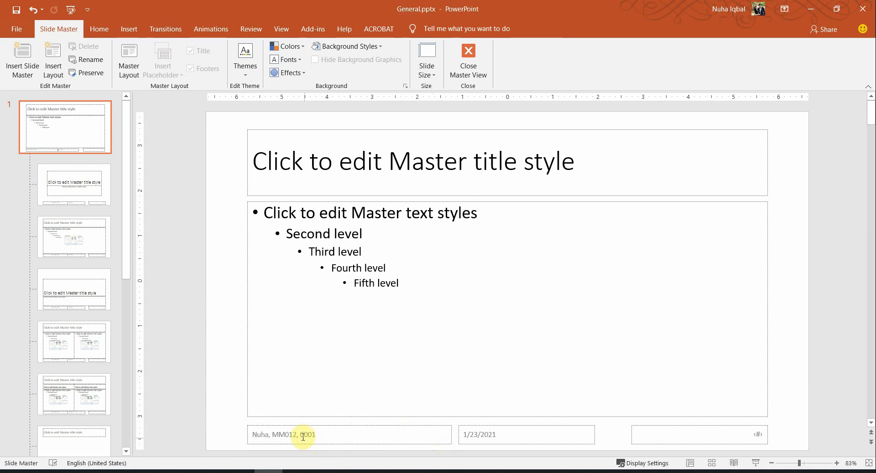
click(303, 437)
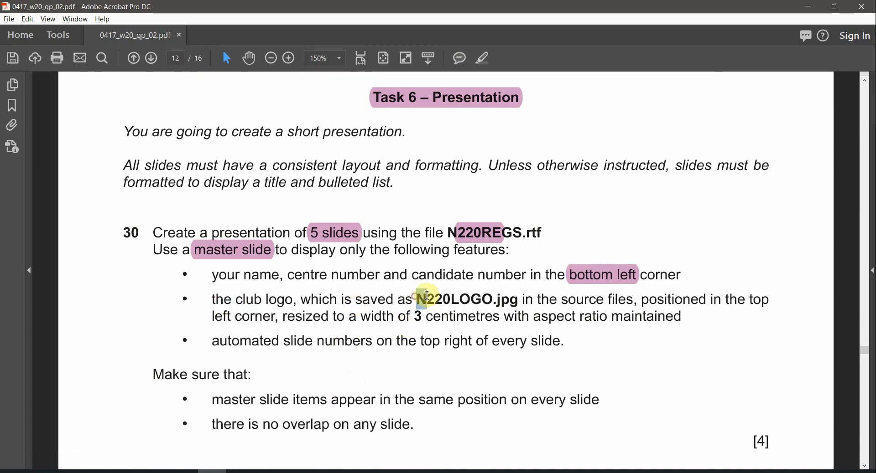
Highlight N220LOGO.jpg and 'top left' in question 30 and view the logo file in File Explorer
double_click(429, 299)
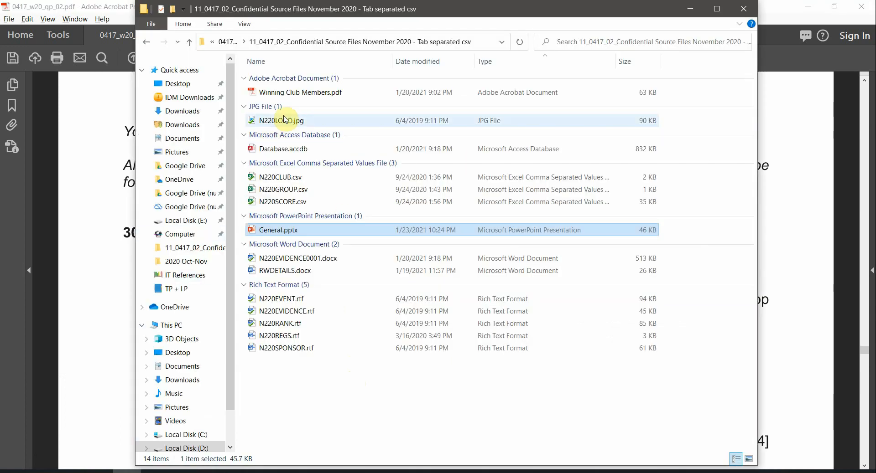
double_click(279, 120)
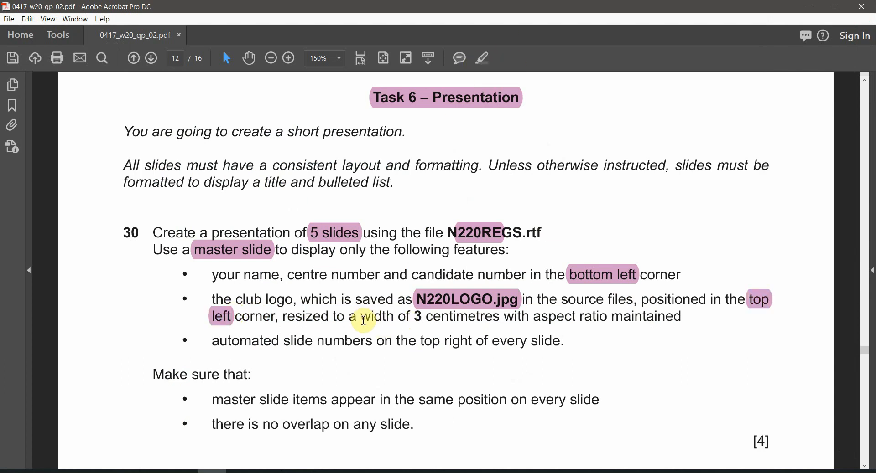
drag(362, 315, 493, 315)
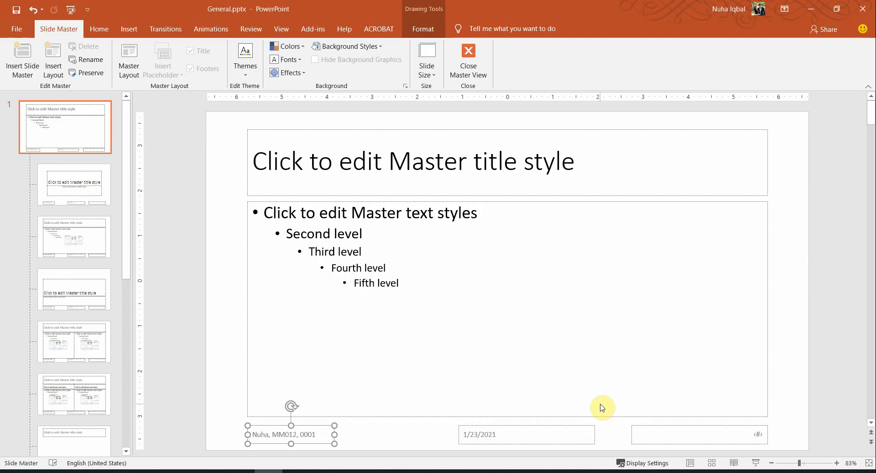
mouse_move(282, 197)
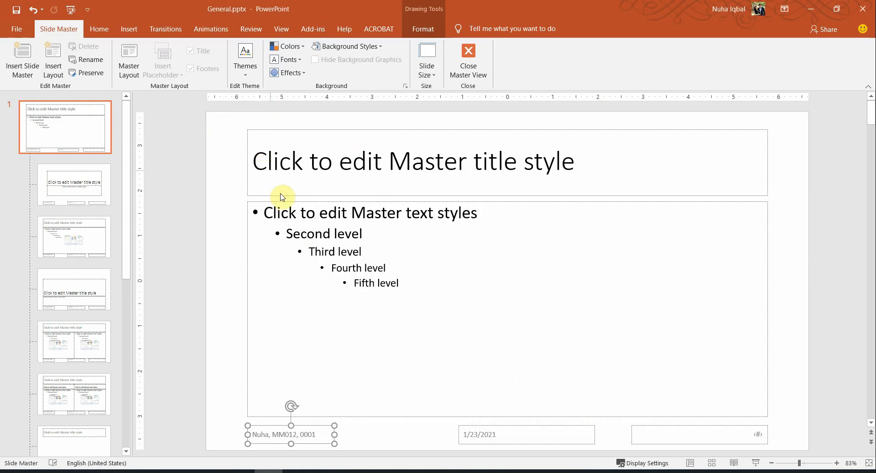
Insert the N220LOGO.jpg club logo onto the slide master and move it towards the top left
click(129, 29)
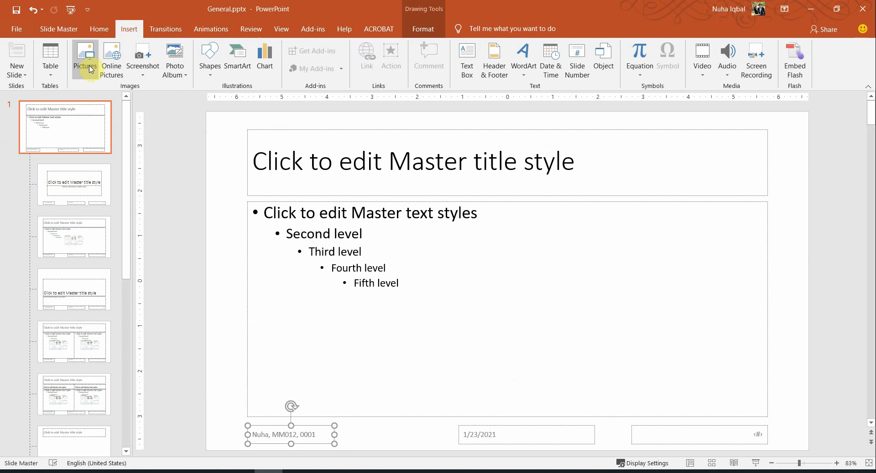
click(85, 54)
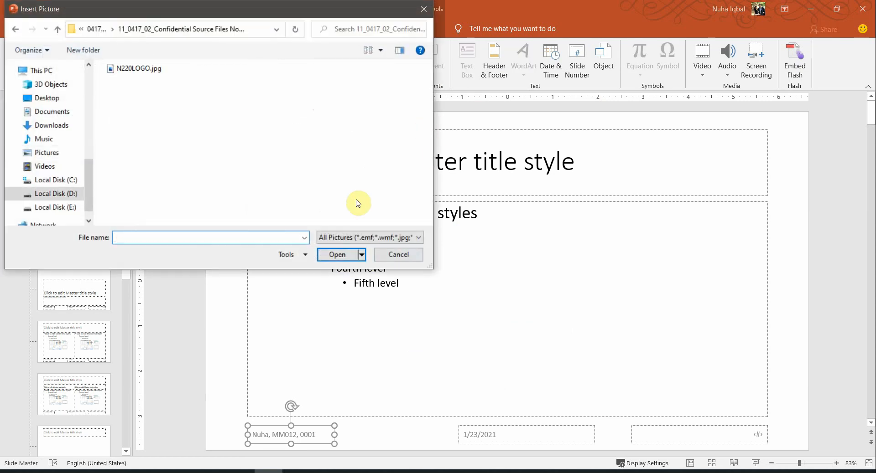
click(137, 68)
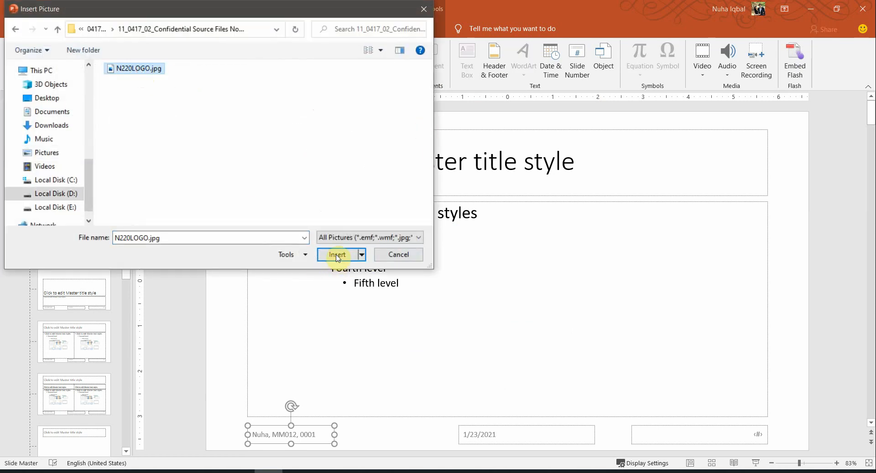
click(336, 254)
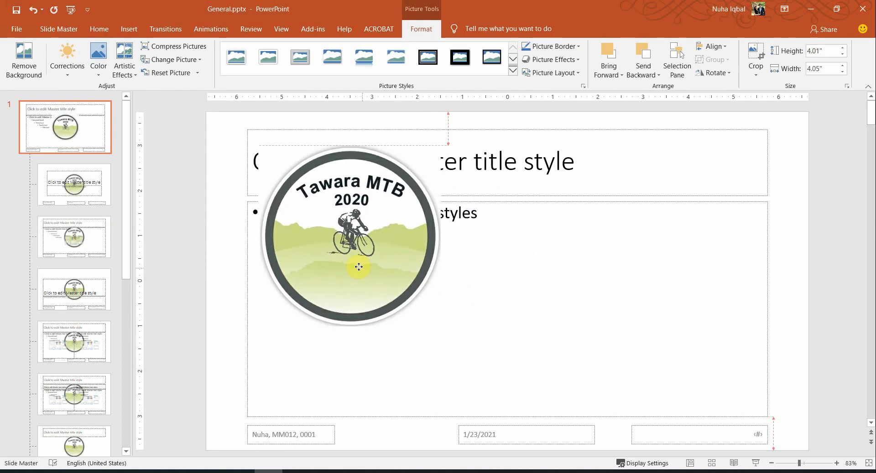
drag(358, 267, 316, 237)
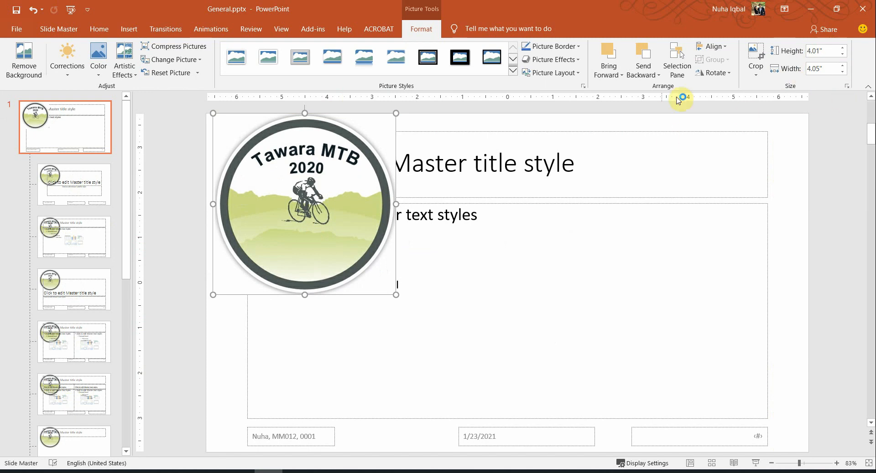
mouse_move(342, 193)
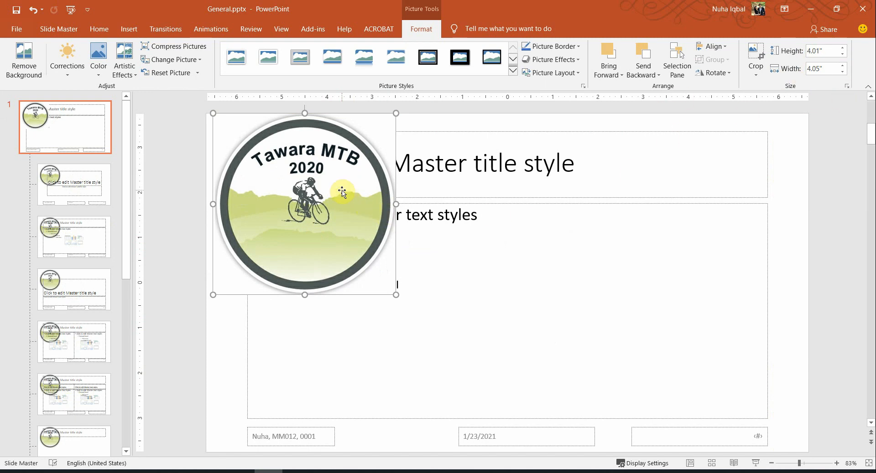
Resize the logo to 1.18" wide with locked aspect ratio via Size and Position
right_click(343, 193)
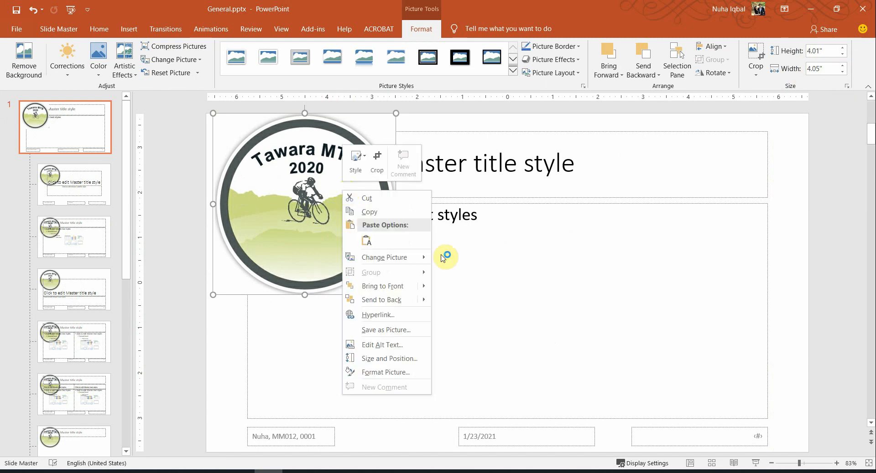
mouse_move(404, 360)
text(1.17")
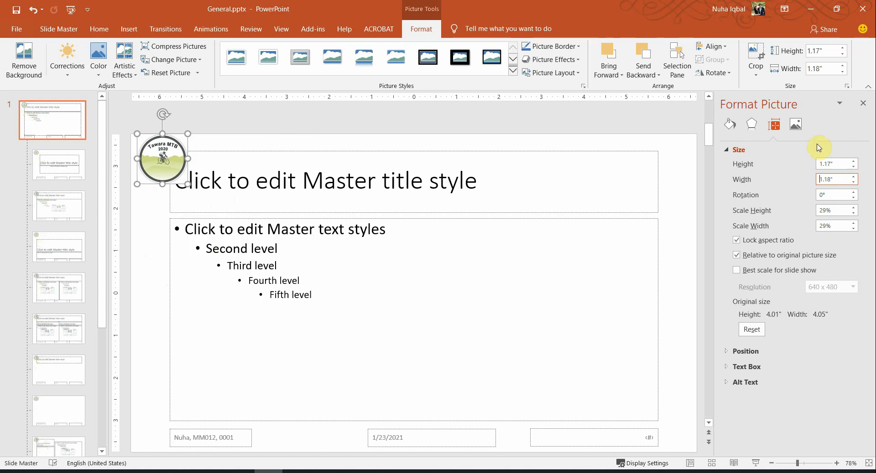
click(833, 178)
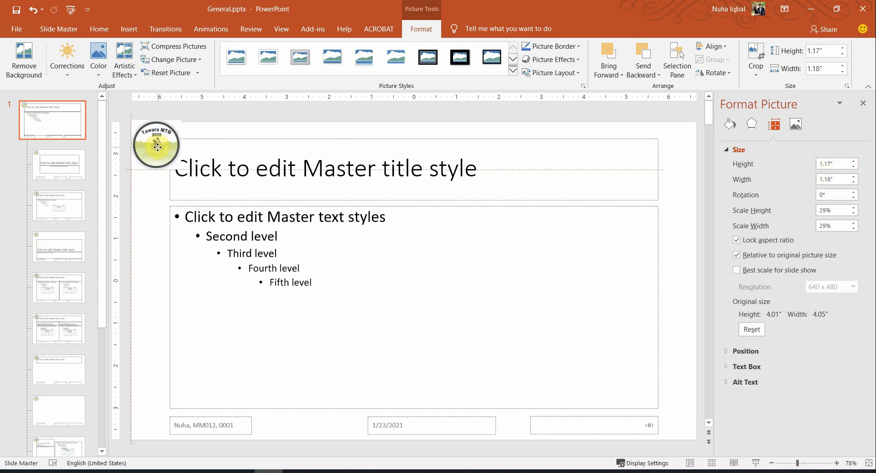
Move the master title placeholder clear of the logo and close Master View to check the slides
click(156, 147)
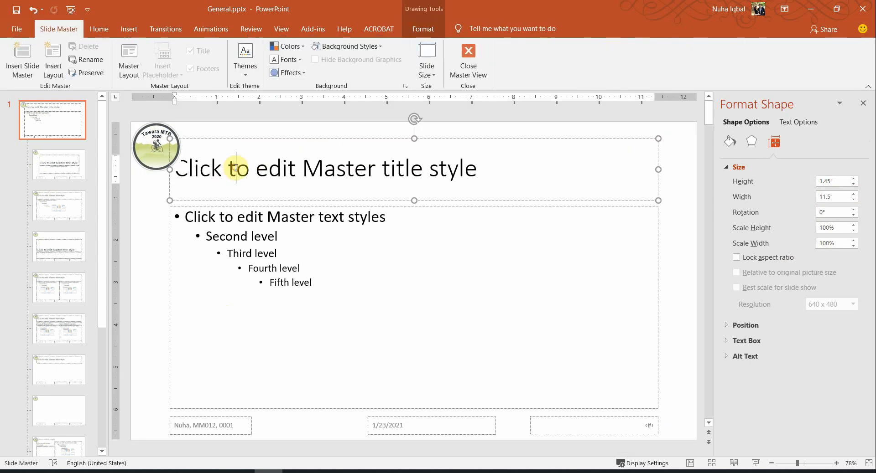
click(253, 168)
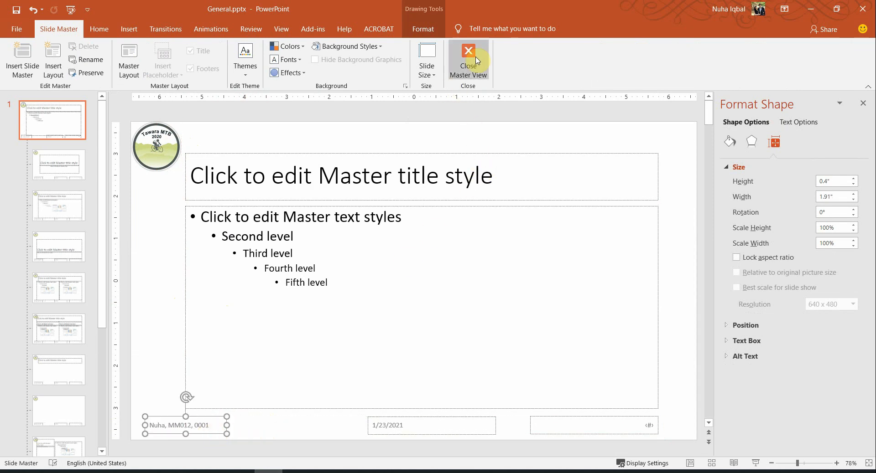
click(467, 53)
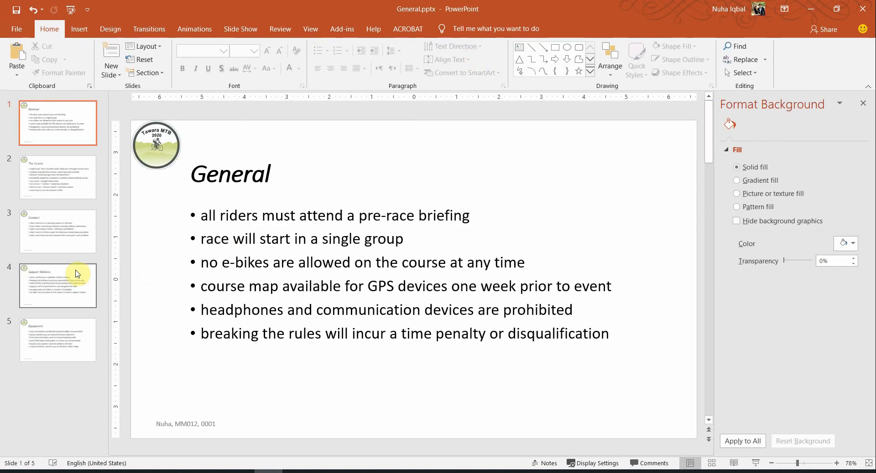
click(58, 231)
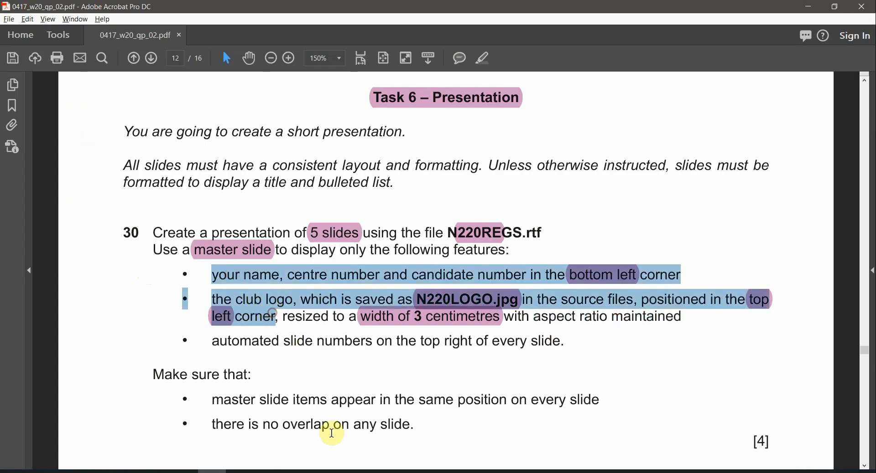
click(253, 341)
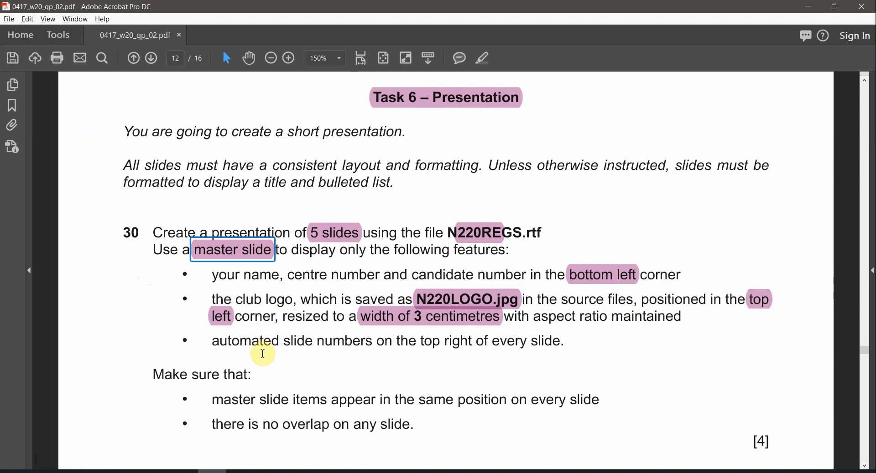
double_click(297, 341)
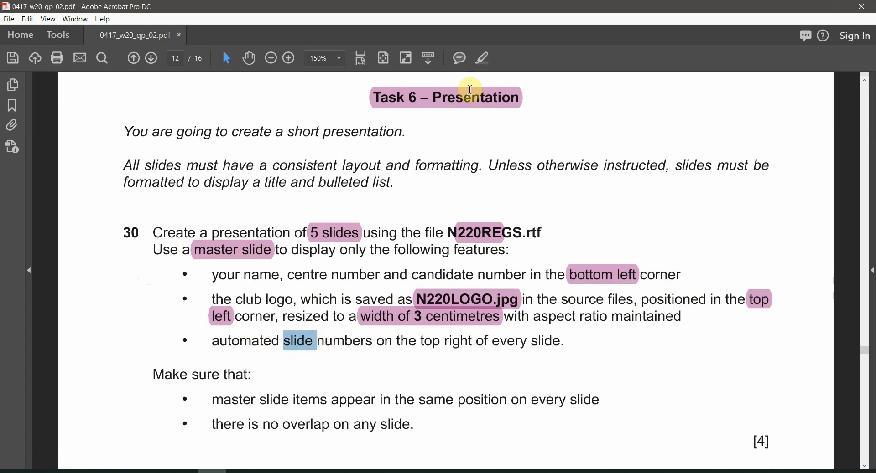
mouse_move(425, 345)
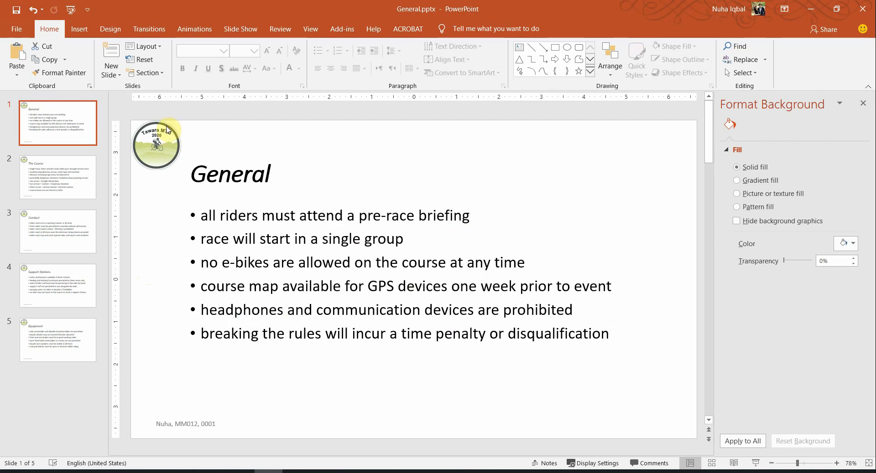
On the top-level slide master, turn on slide numbers in Header & Footer and apply to all slides
click(310, 29)
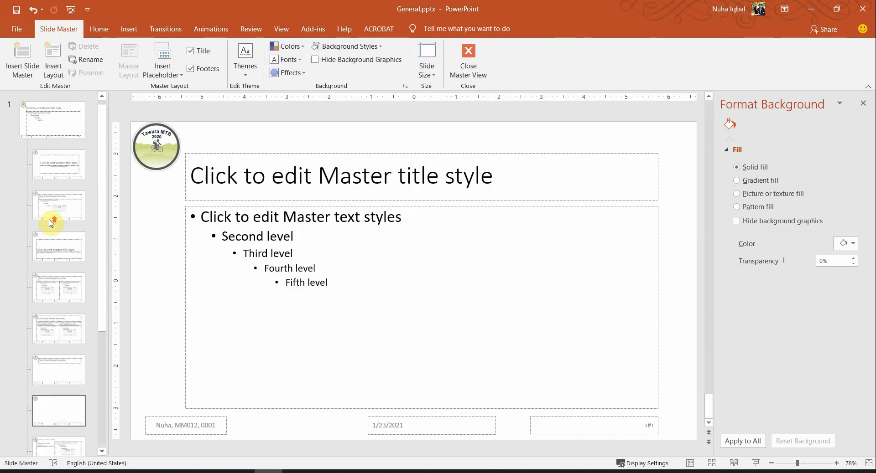
click(52, 119)
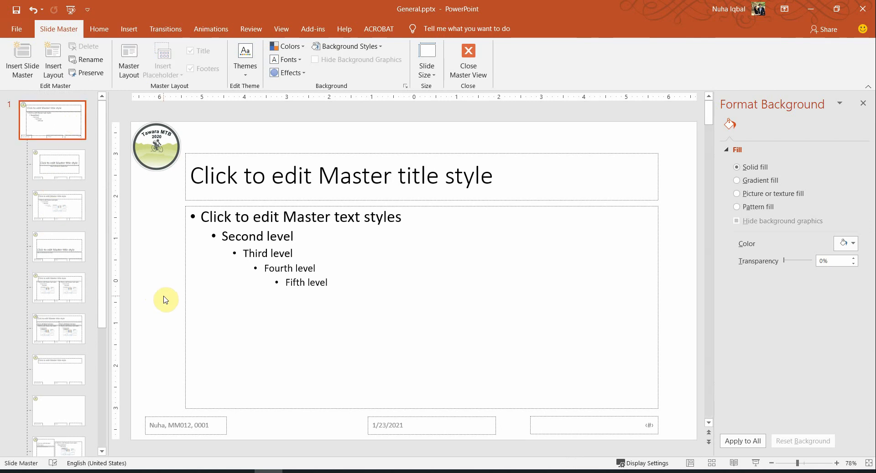
click(129, 28)
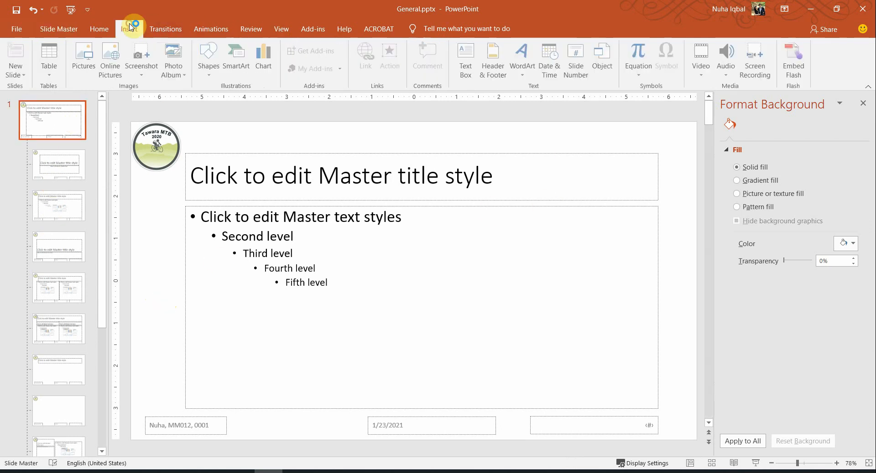
click(492, 55)
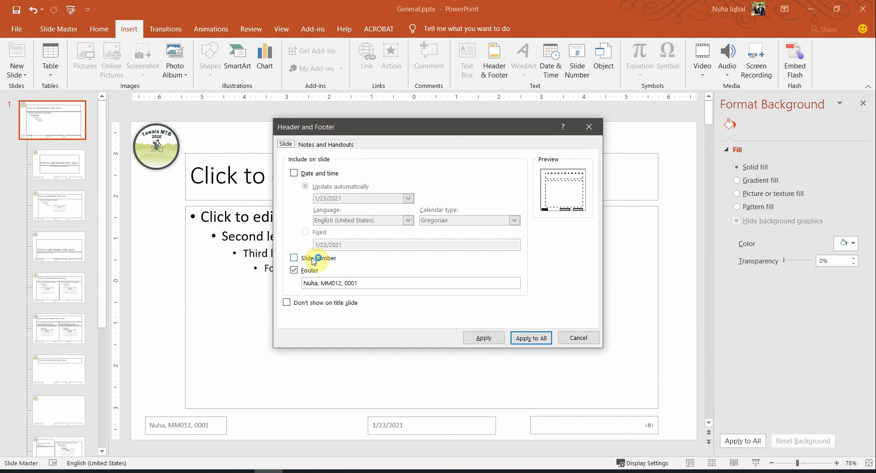
click(294, 258)
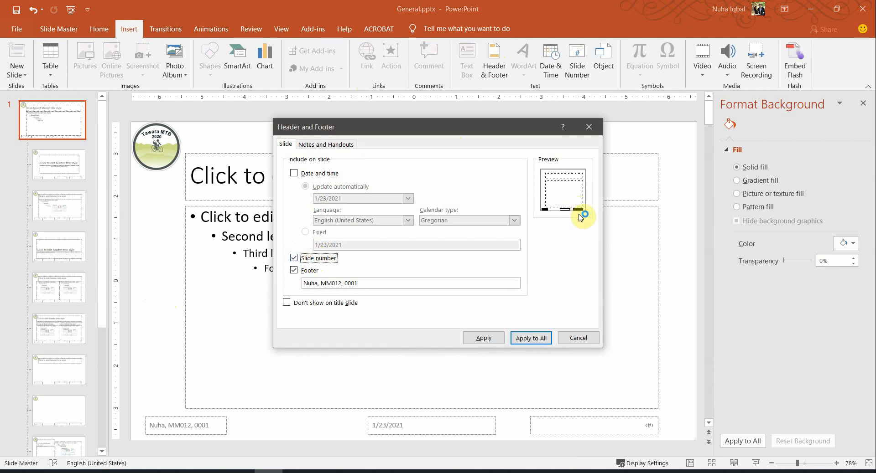
mouse_move(531, 339)
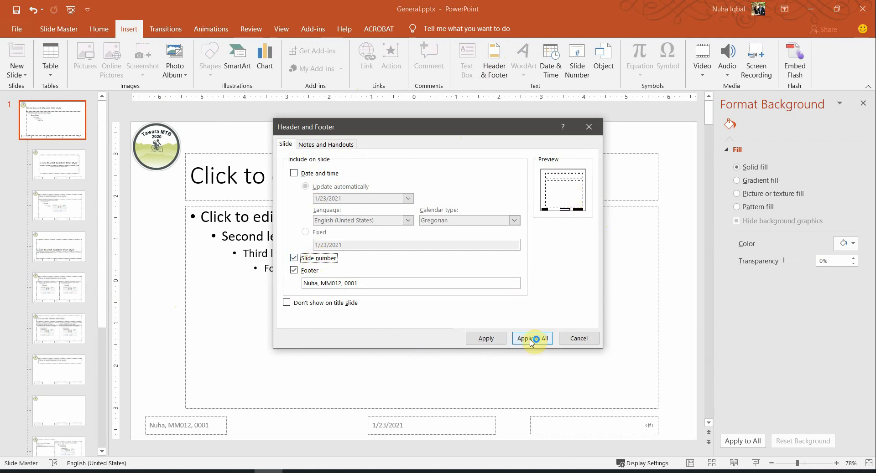
click(532, 338)
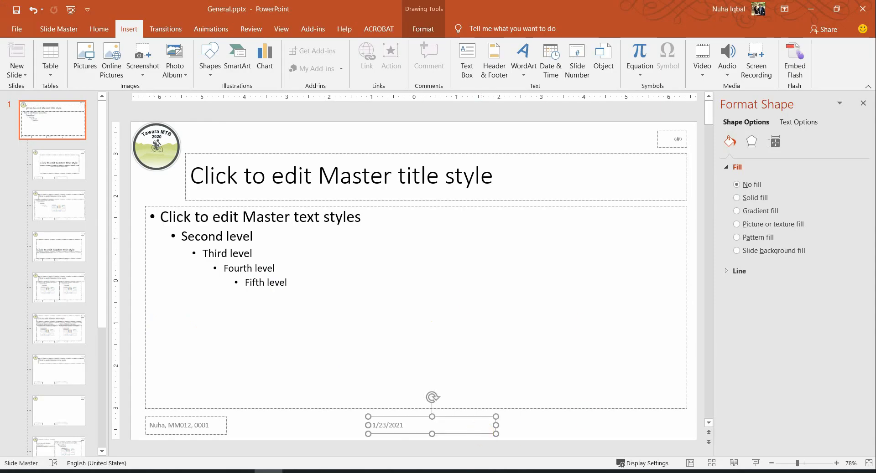
Resize the master title placeholder so it lines up with the body text placeholder
click(139, 183)
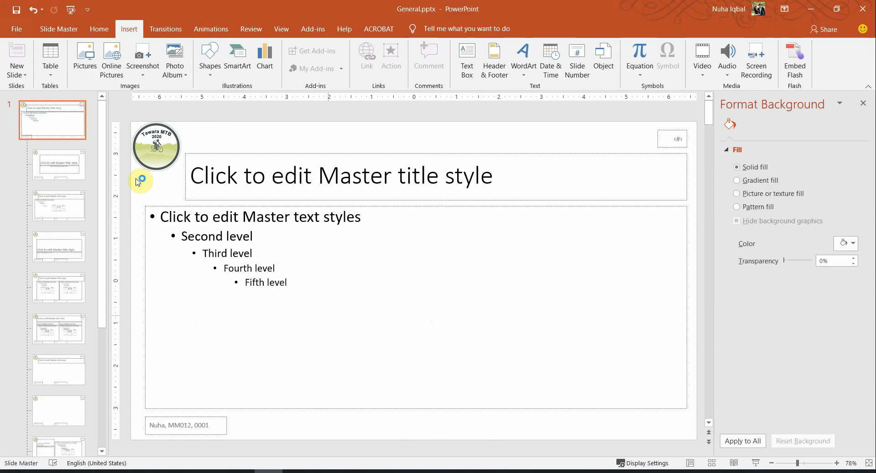
click(191, 174)
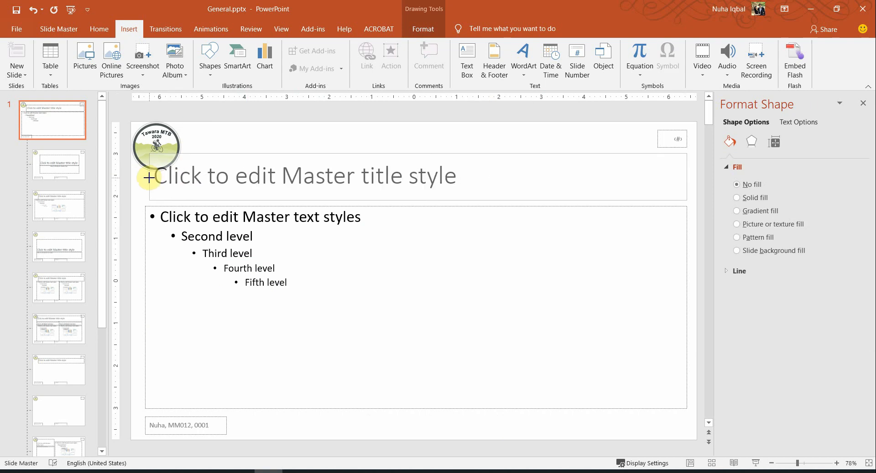
click(302, 175)
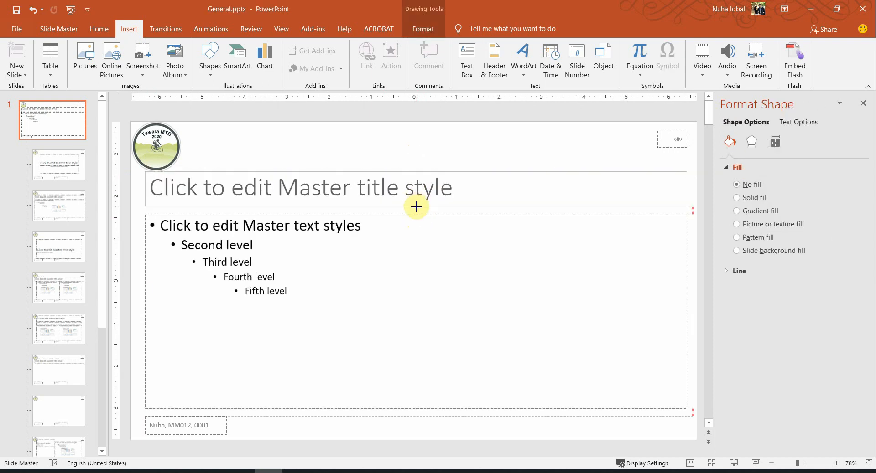
click(417, 187)
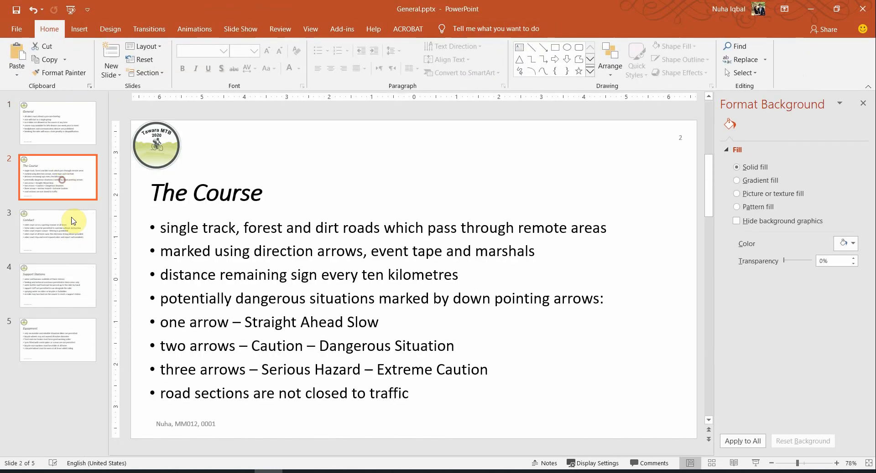
Review the Support Stations and Equipment slides for the logo, footer and slide number
click(58, 285)
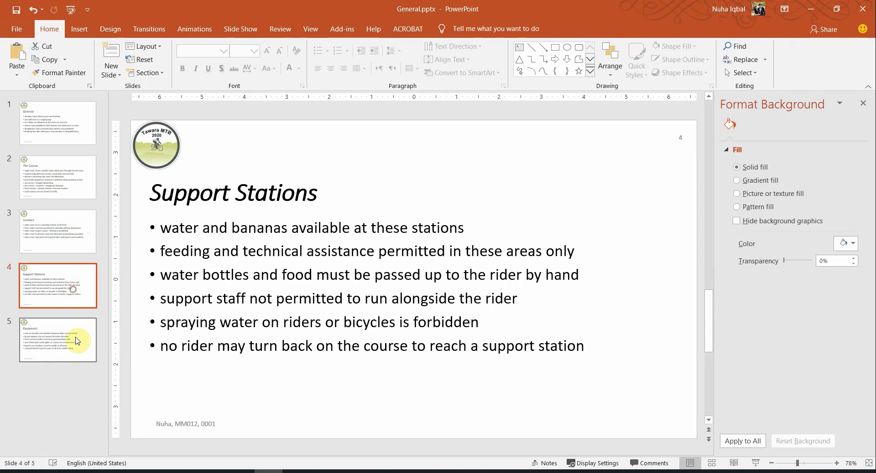
click(59, 124)
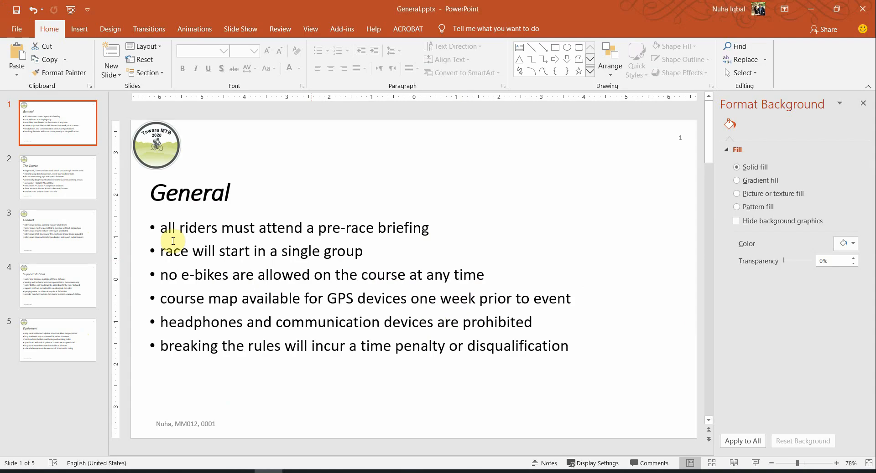
click(58, 285)
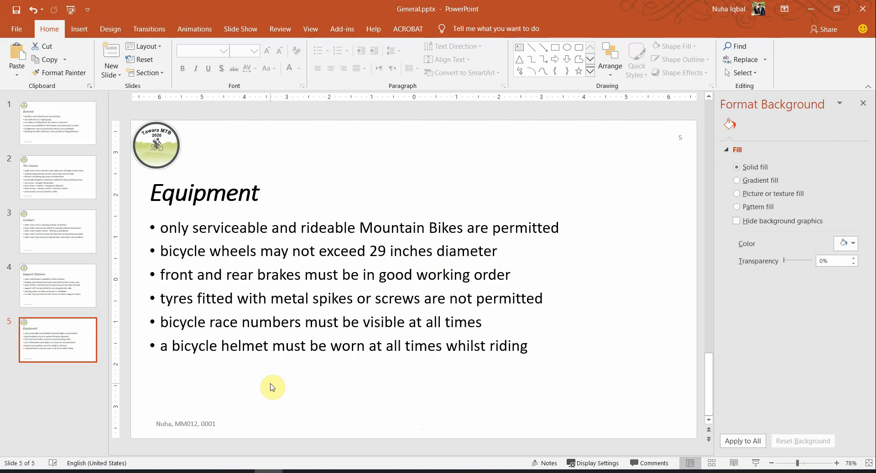
mouse_move(636, 426)
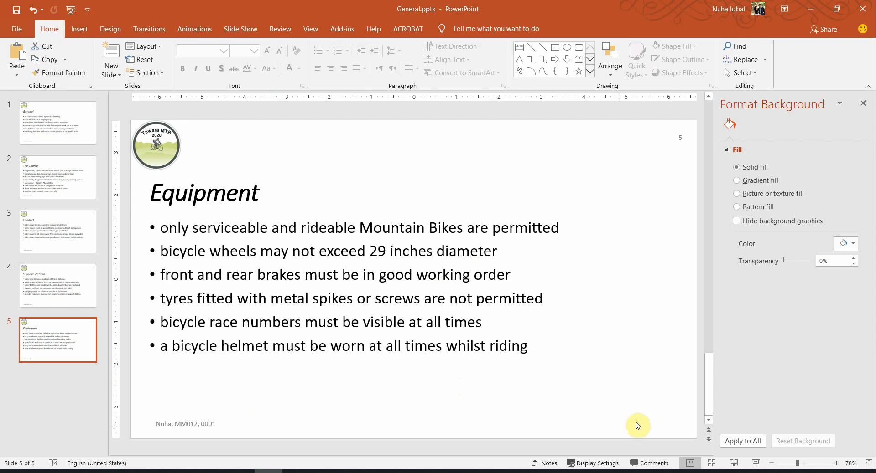
mouse_move(531, 373)
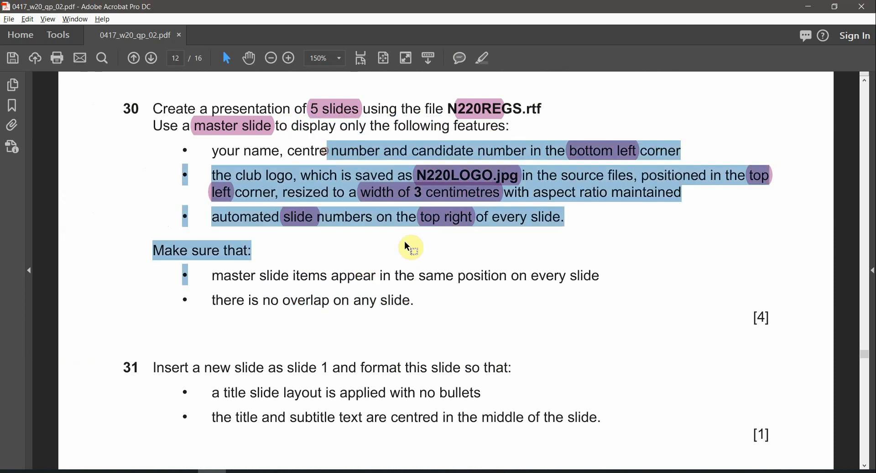
Highlight 'slide 1' in task 31 of the question paper
scroll(down, 3)
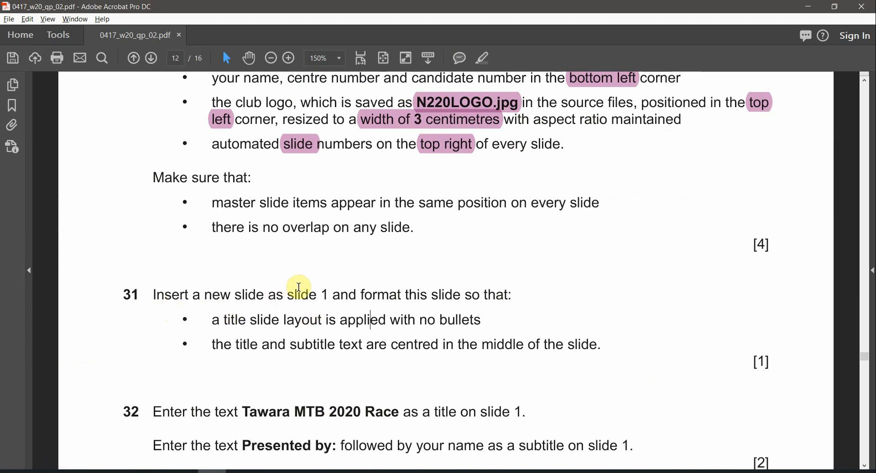
double_click(300, 295)
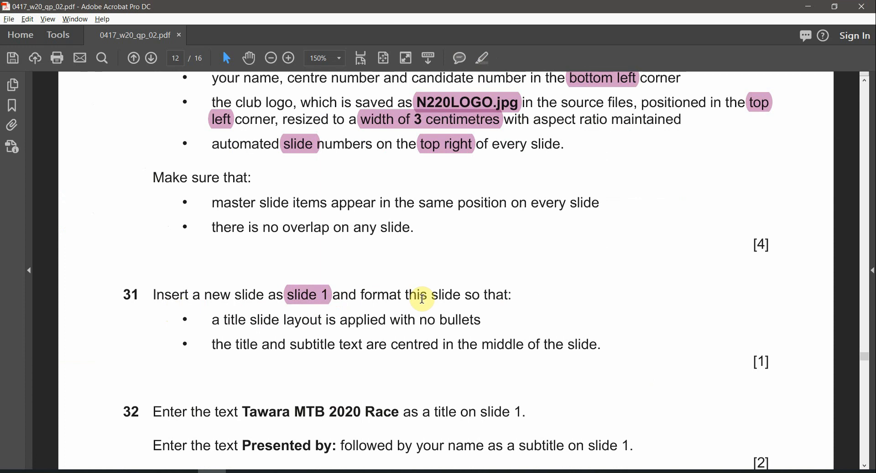
mouse_move(217, 330)
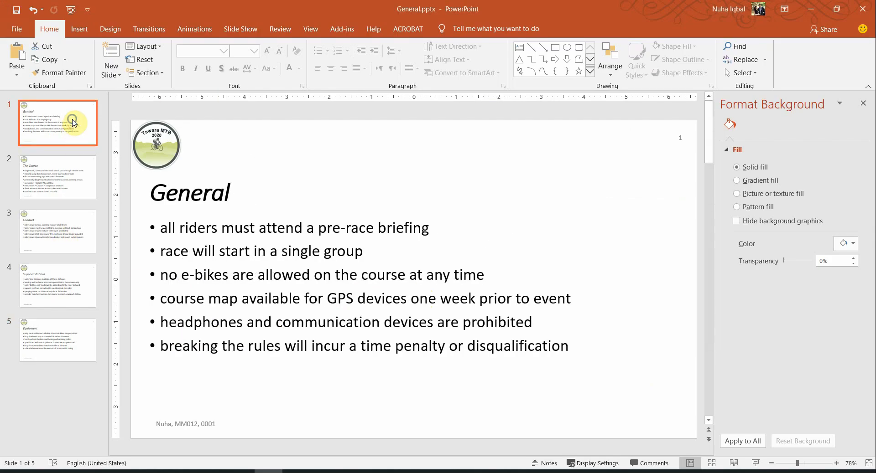
Choose the start of the deck as the position for the new title slide
click(112, 59)
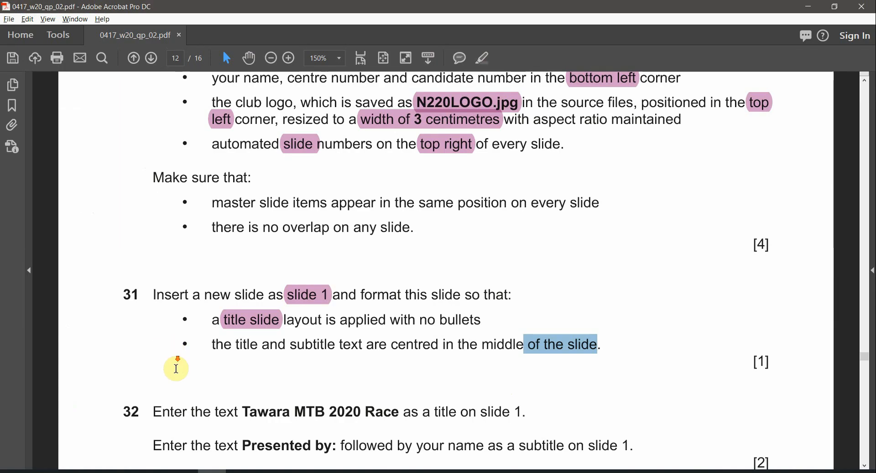
Highlight the slide title 'The Course' in task 33 of the question paper
scroll(down, 3)
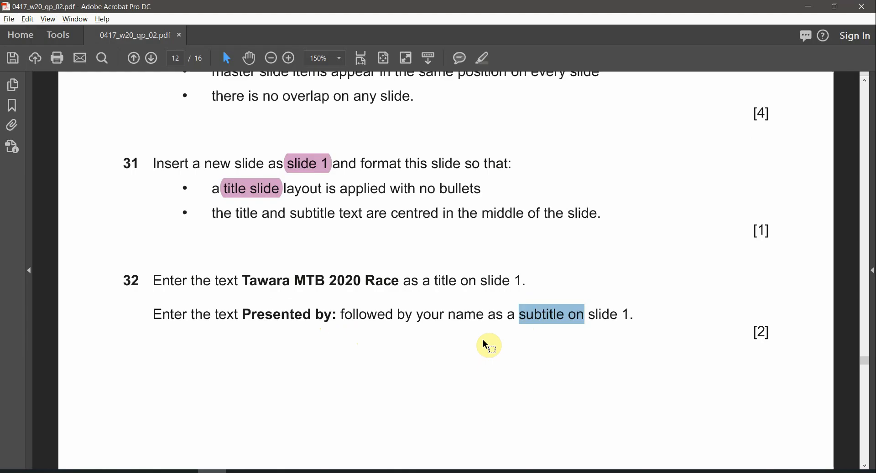
scroll(down, 3)
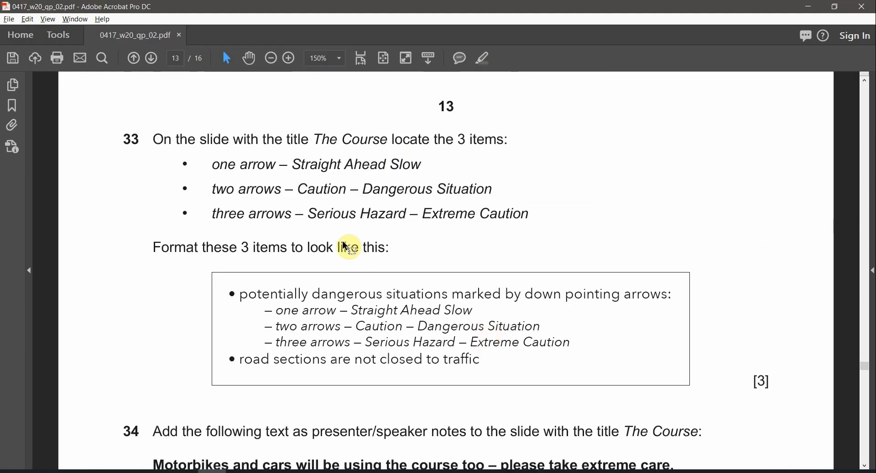
mouse_move(392, 143)
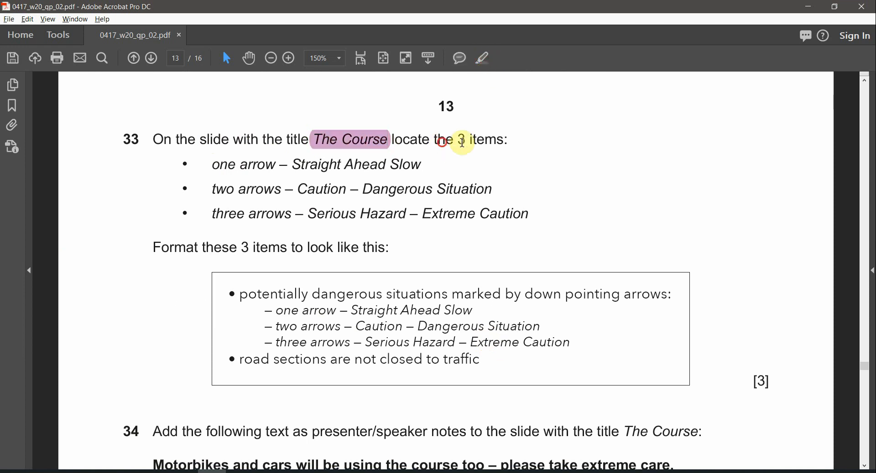
drag(211, 165, 474, 213)
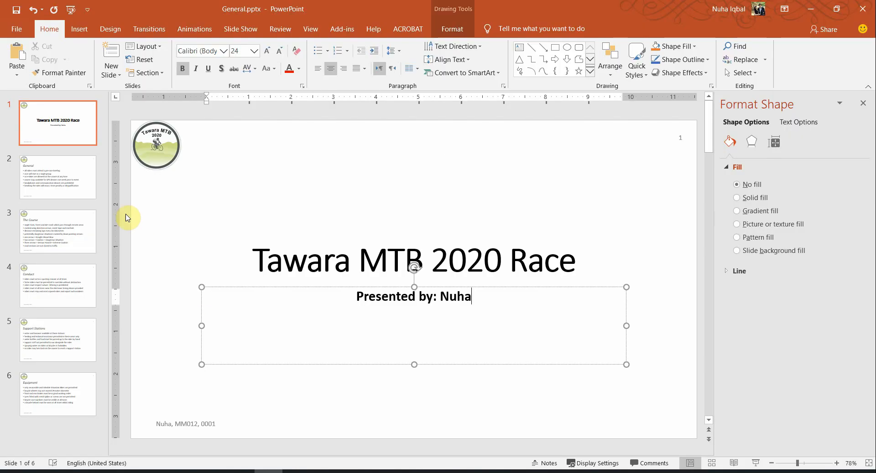
Review The Course slide and the last Equipment slide in the deck
click(58, 230)
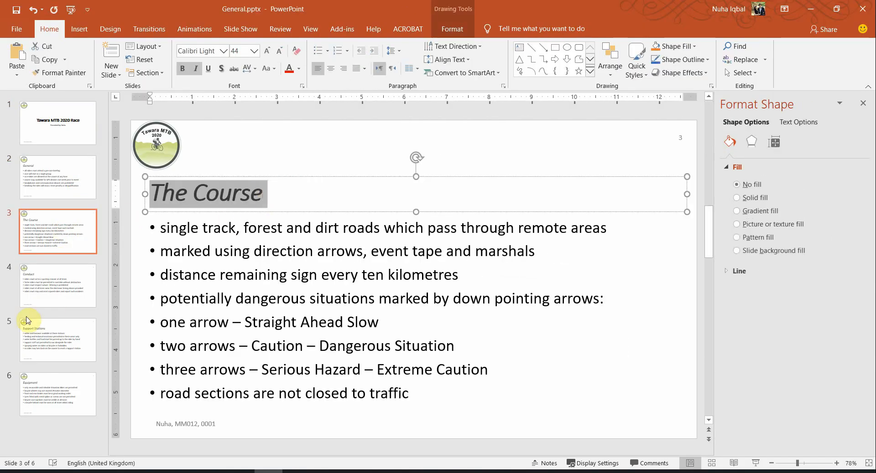
click(59, 394)
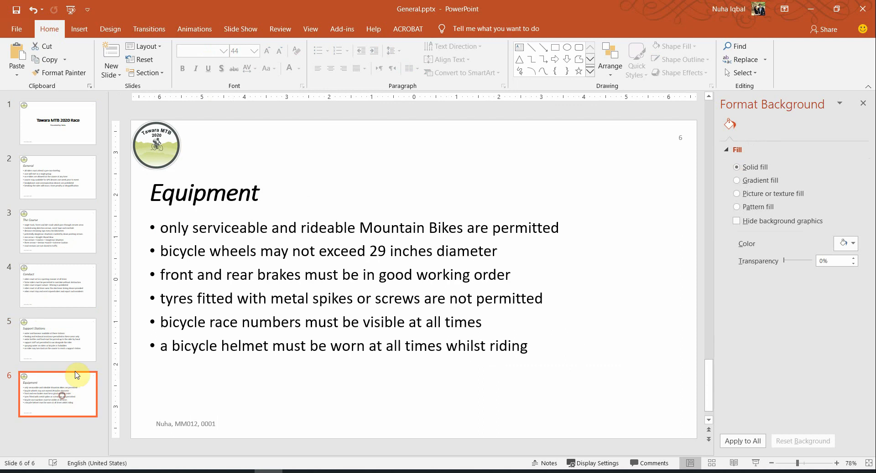
click(58, 231)
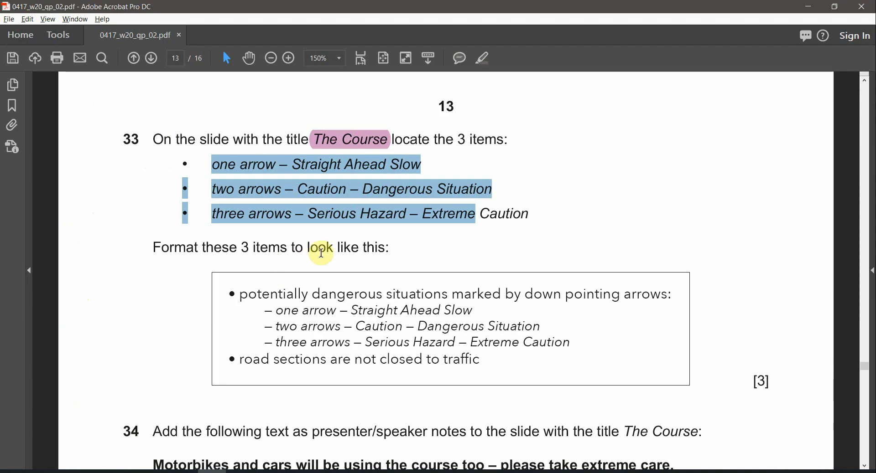
mouse_move(238, 194)
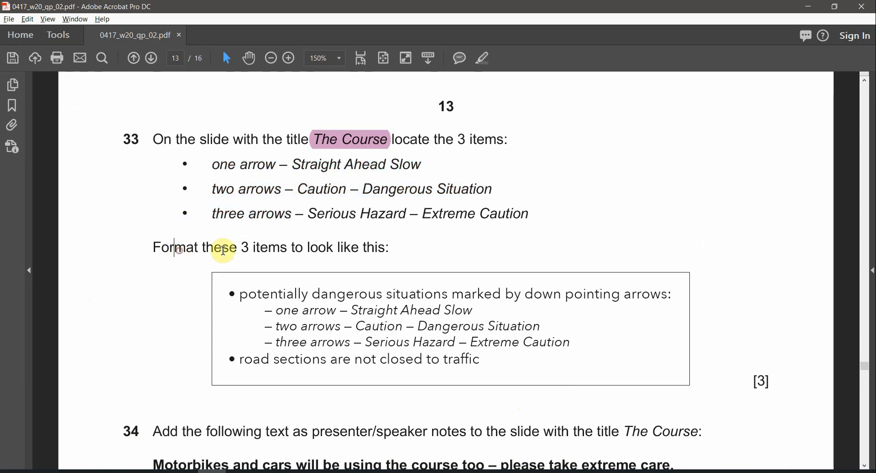
Mark the formatting instruction and magnify the dashed sample layout in the question paper
drag(249, 247, 332, 247)
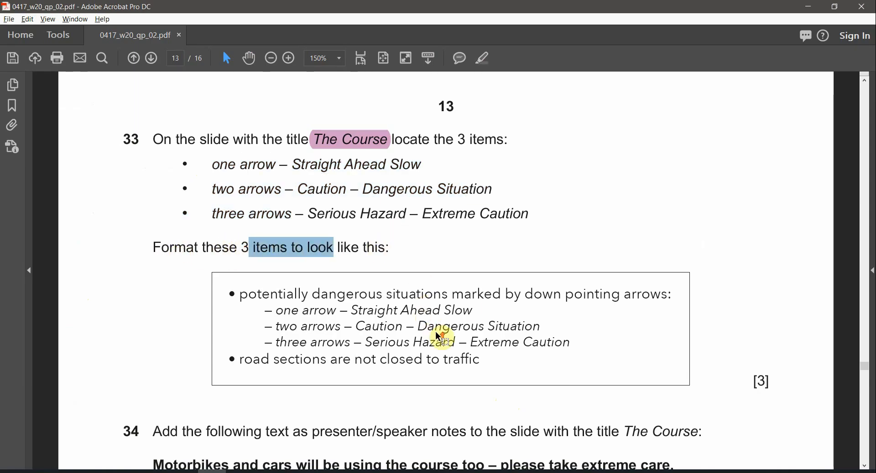
click(288, 58)
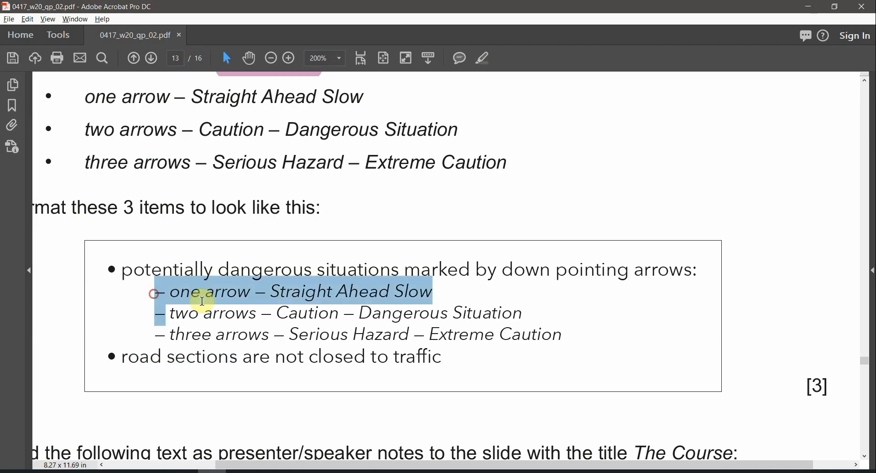
drag(201, 301, 413, 407)
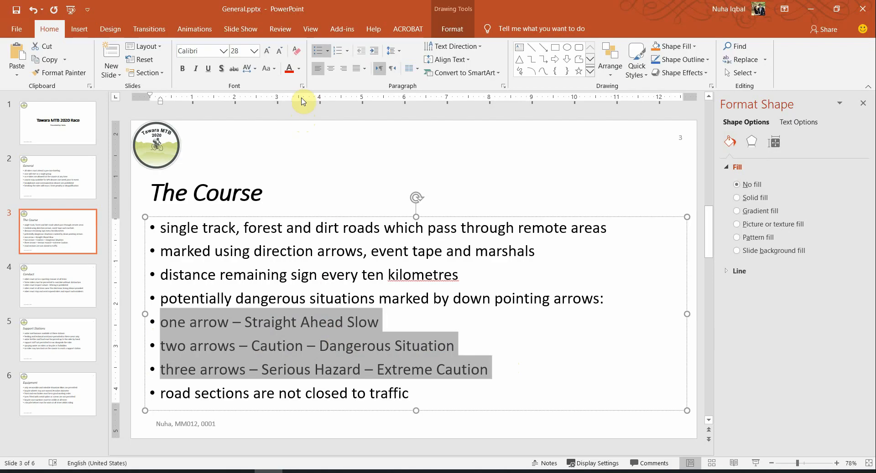
mouse_move(374, 50)
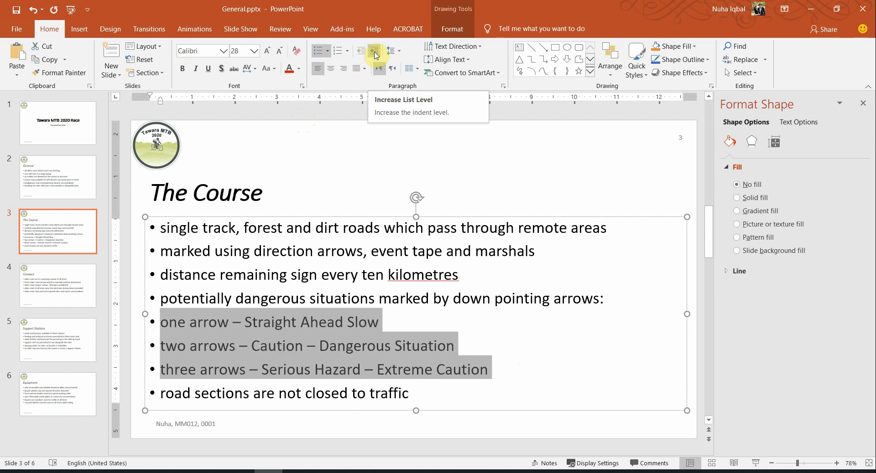
Demote the three arrow items on The Course slide one list level
click(374, 50)
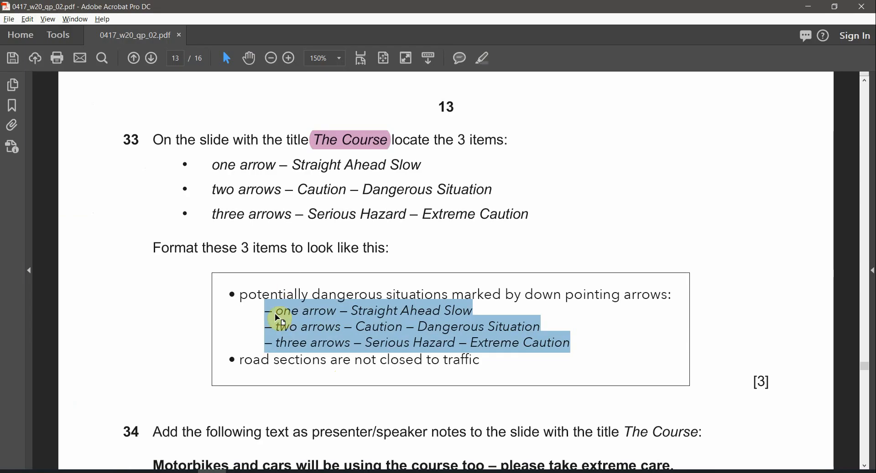
click(265, 328)
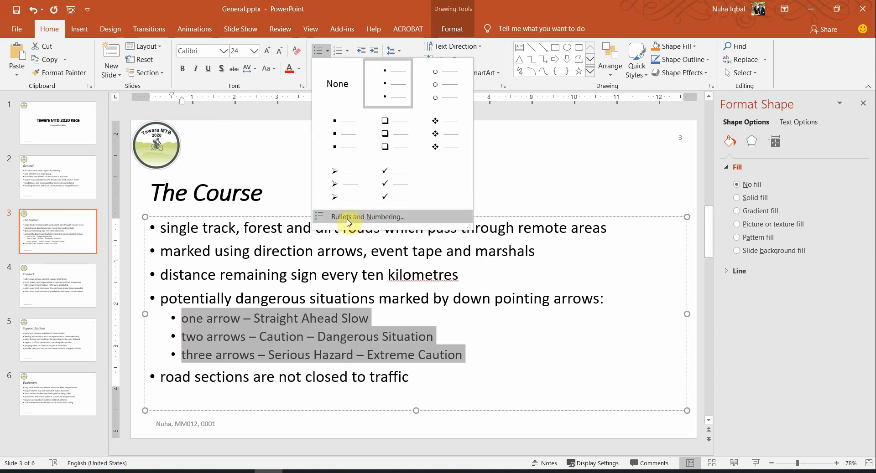
Set the three arrow sub-items' bullet to the En Dash via Bullets and Numbering Customize
click(367, 216)
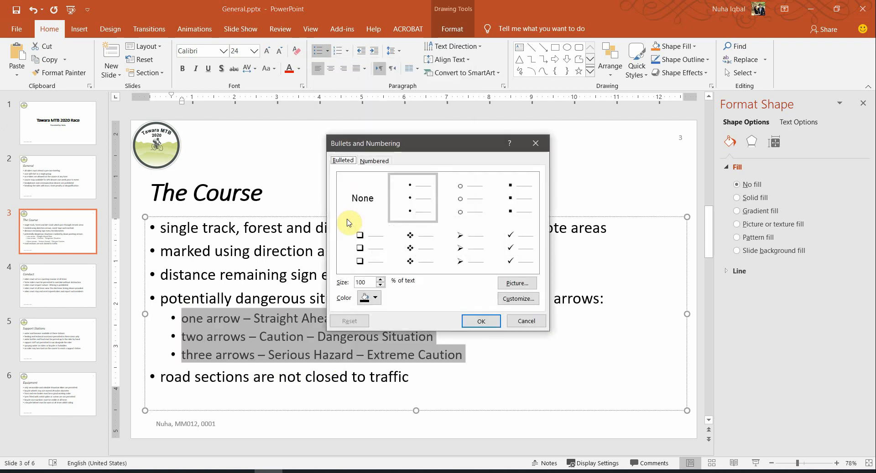
click(518, 299)
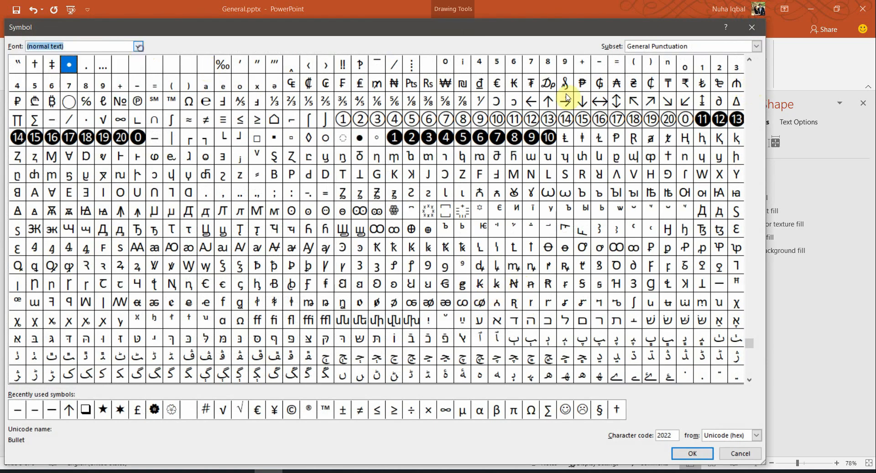
click(756, 45)
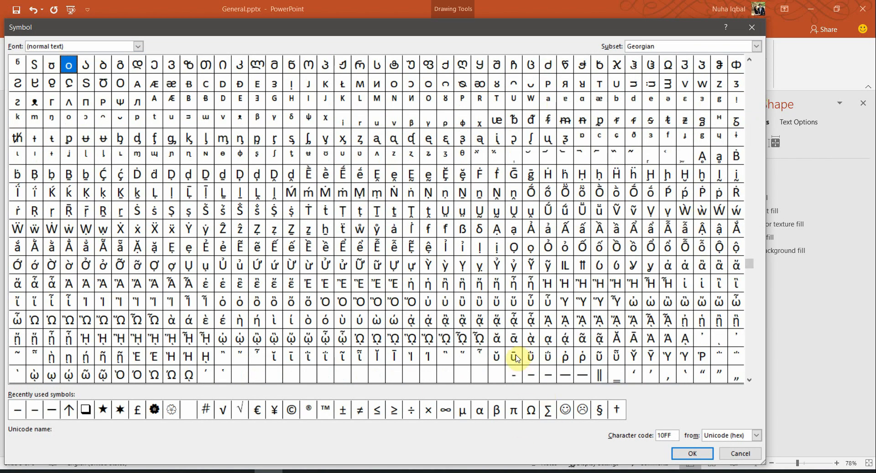
click(547, 375)
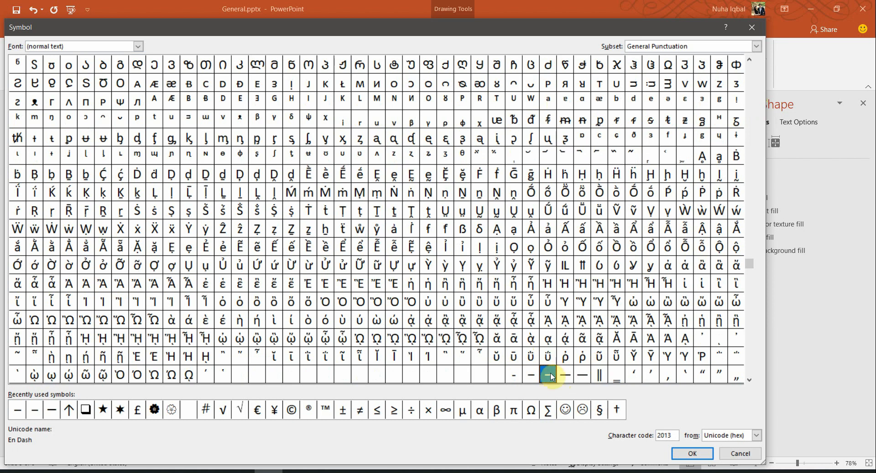
click(691, 453)
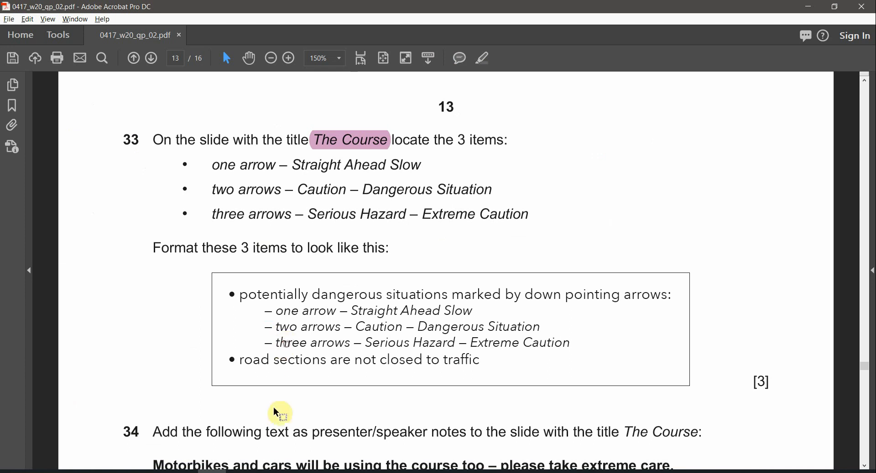
Make the three dashed arrow sub-items one font size smaller and italic
drag(276, 311, 402, 326)
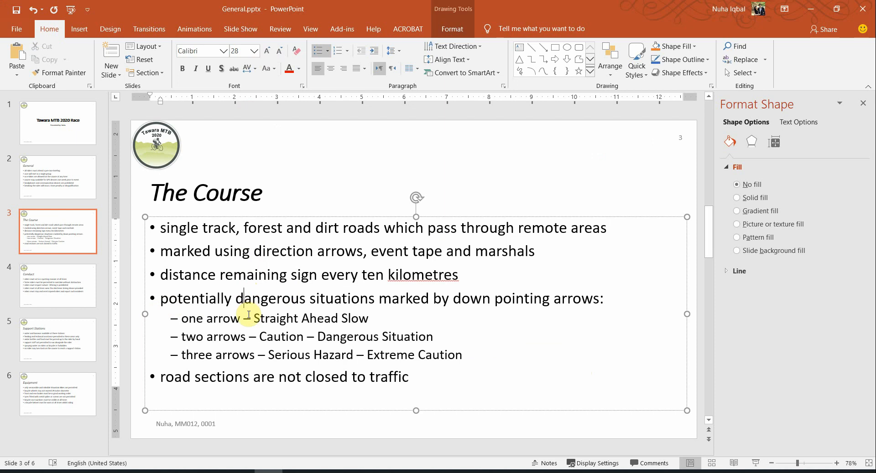
drag(182, 318, 463, 354)
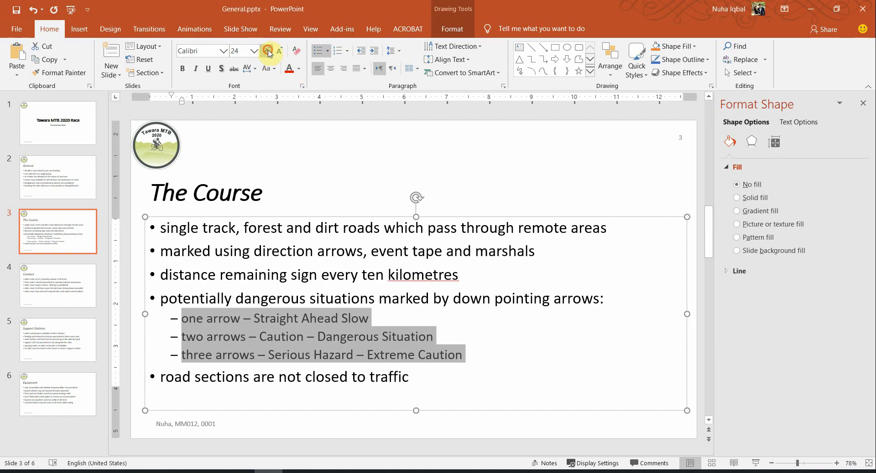
click(278, 51)
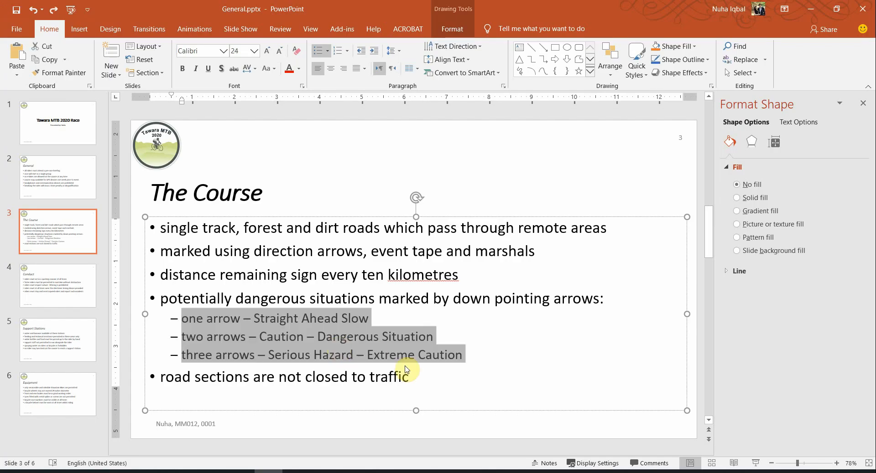
click(239, 50)
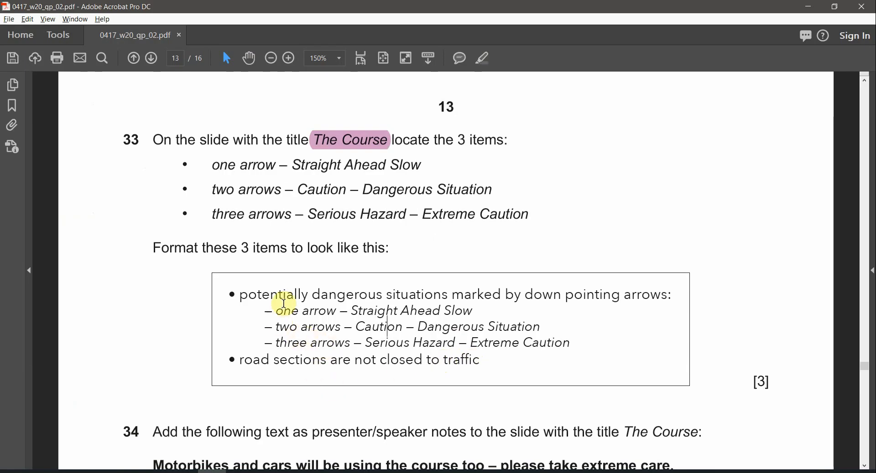
Shift the three sub-items' indent right to match the sample layout
drag(275, 310, 568, 343)
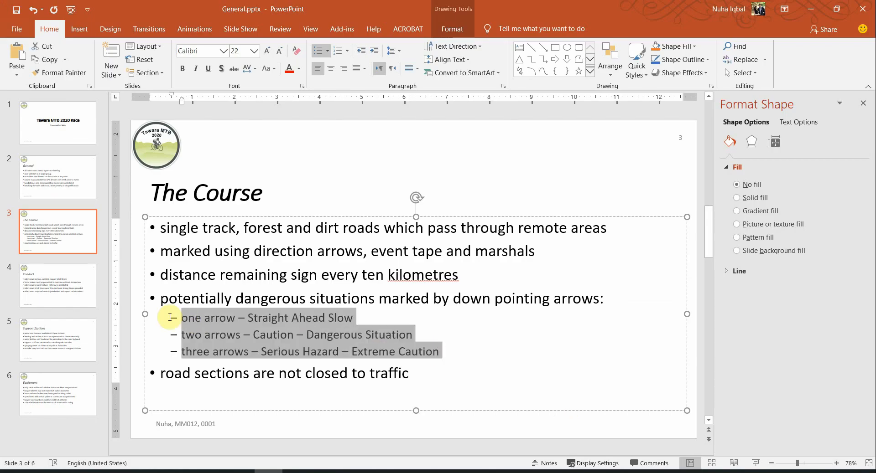
click(195, 68)
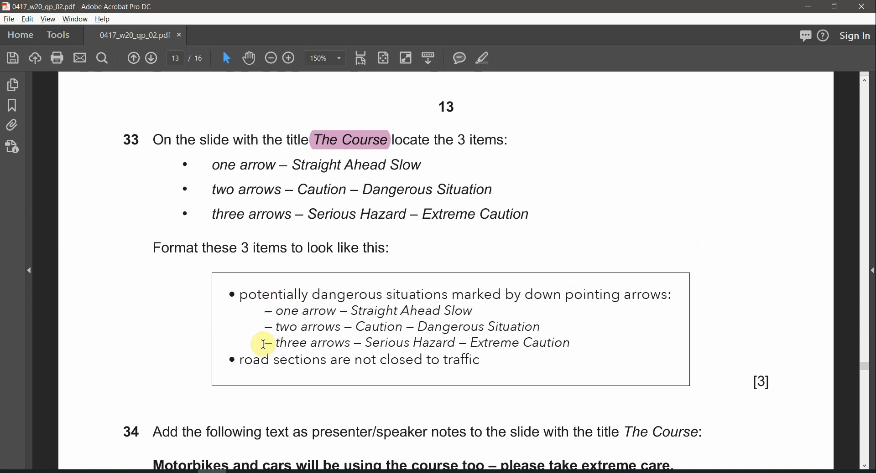
mouse_move(268, 342)
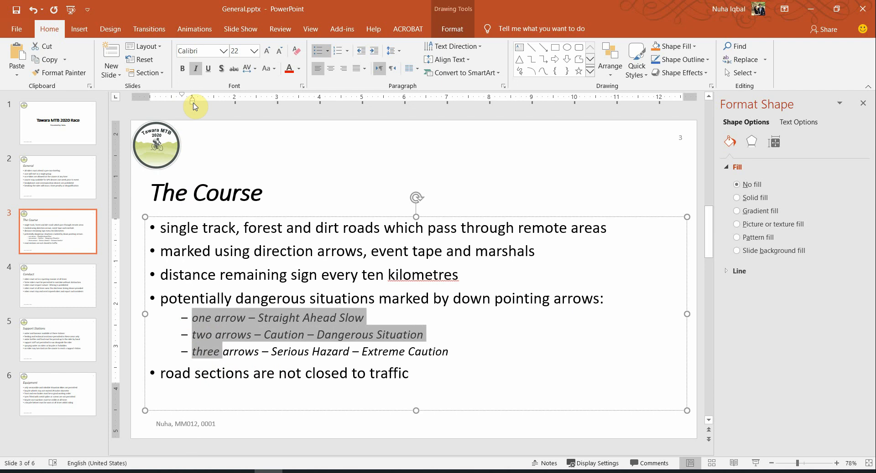
click(287, 351)
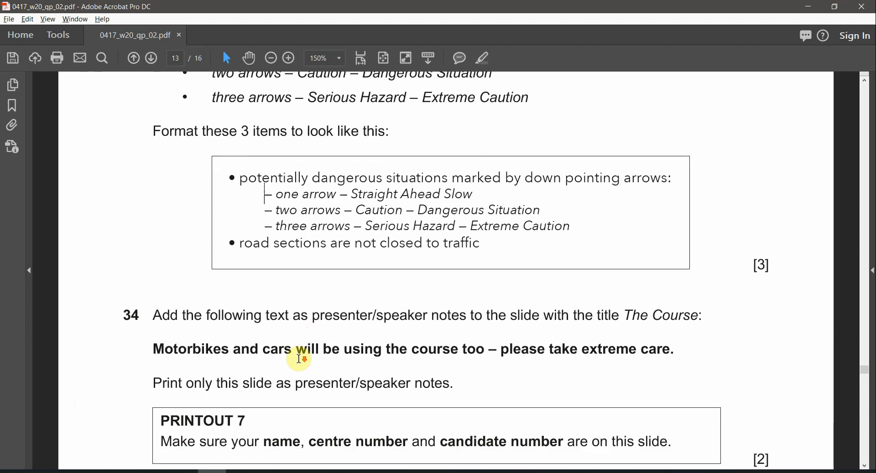
Copy the Motorbikes safety sentence from question 34 into The Course slide's speaker notes
scroll(down, 3)
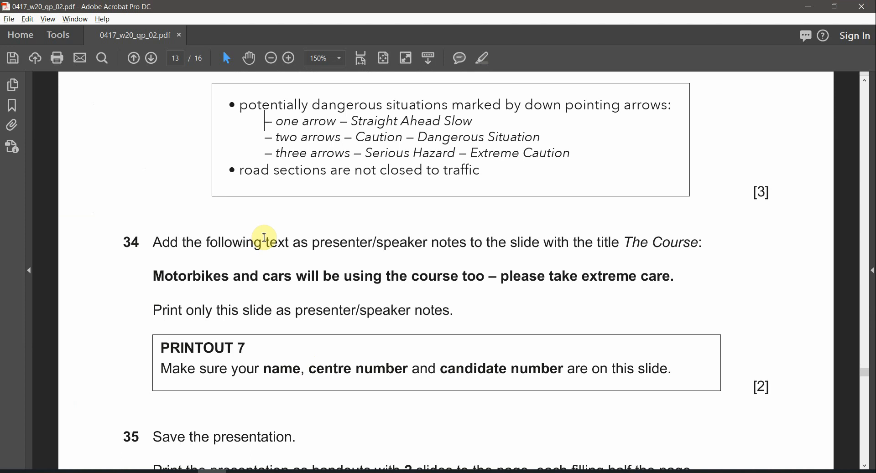
mouse_move(489, 247)
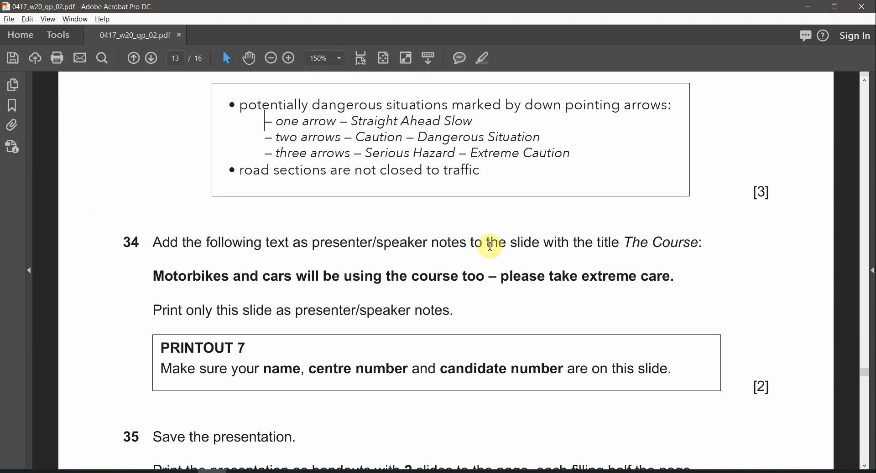
mouse_move(624, 242)
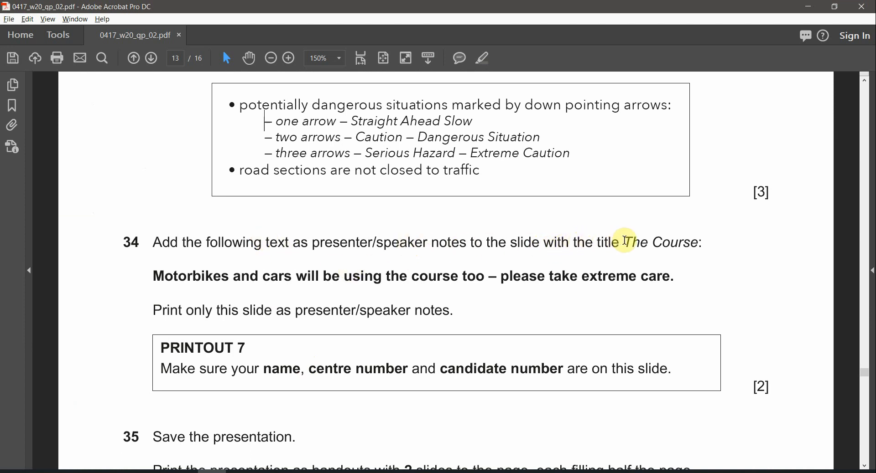
drag(622, 242, 698, 243)
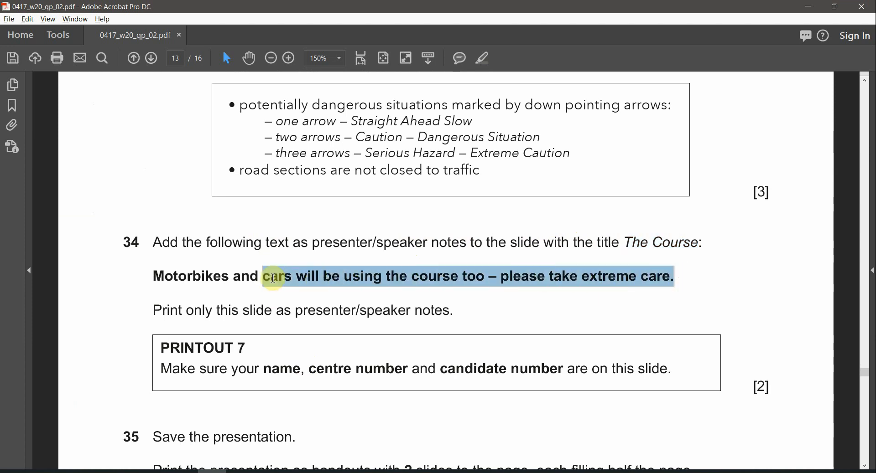
drag(274, 277, 377, 310)
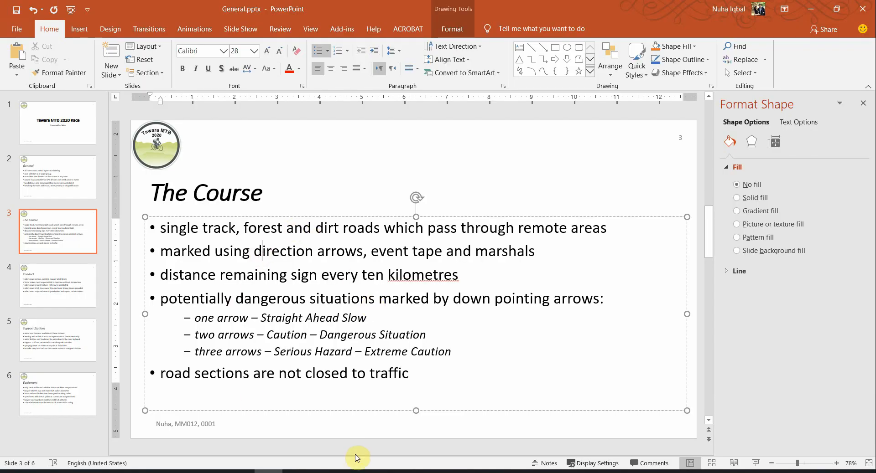
click(542, 463)
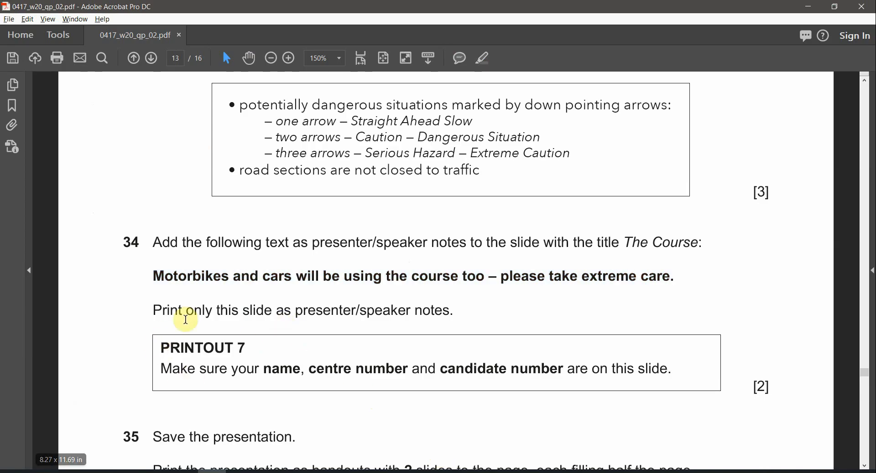
mouse_move(382, 309)
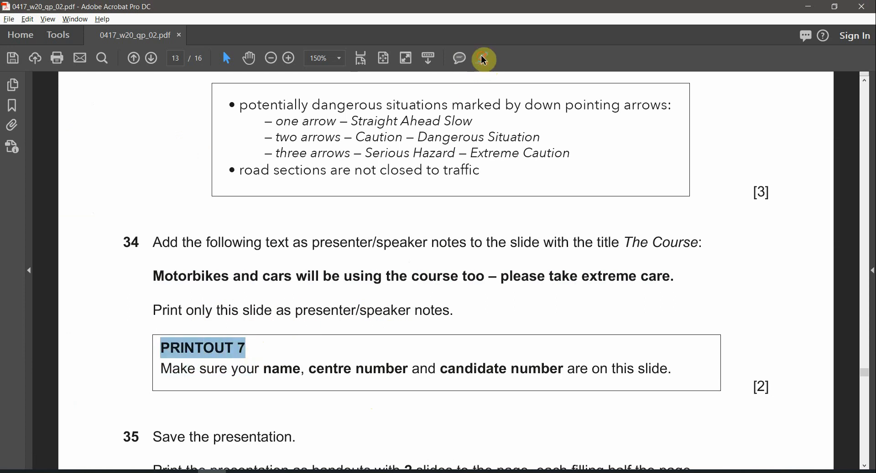
click(481, 59)
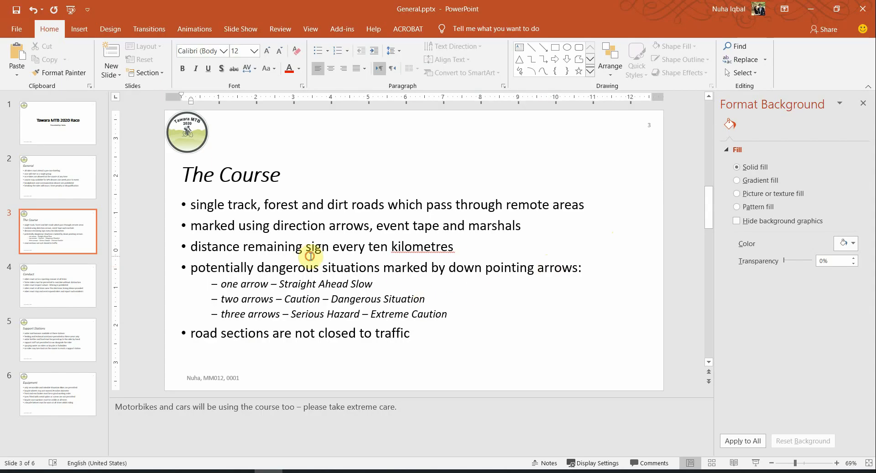
In File > Print, set Print Current Slide with the Notes Pages layout for The Course slide
click(17, 28)
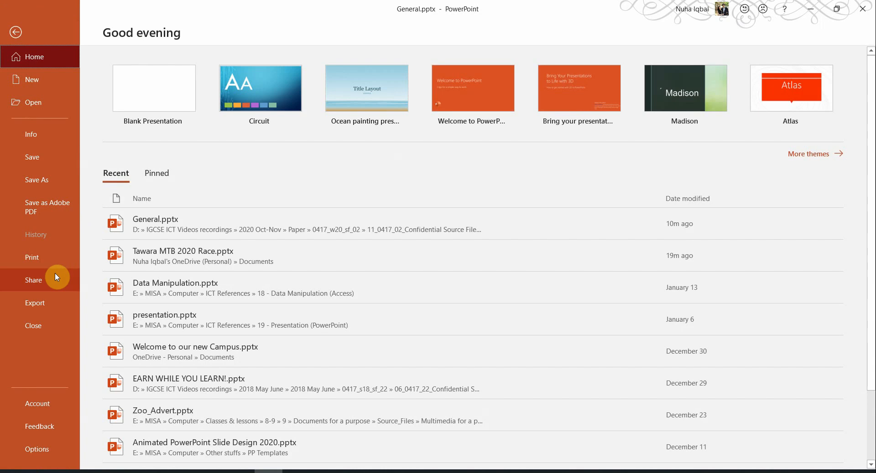
click(32, 257)
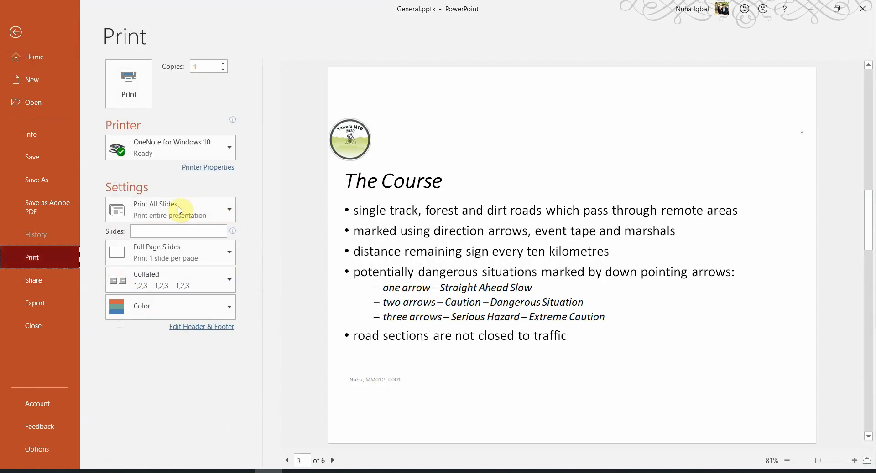
click(170, 209)
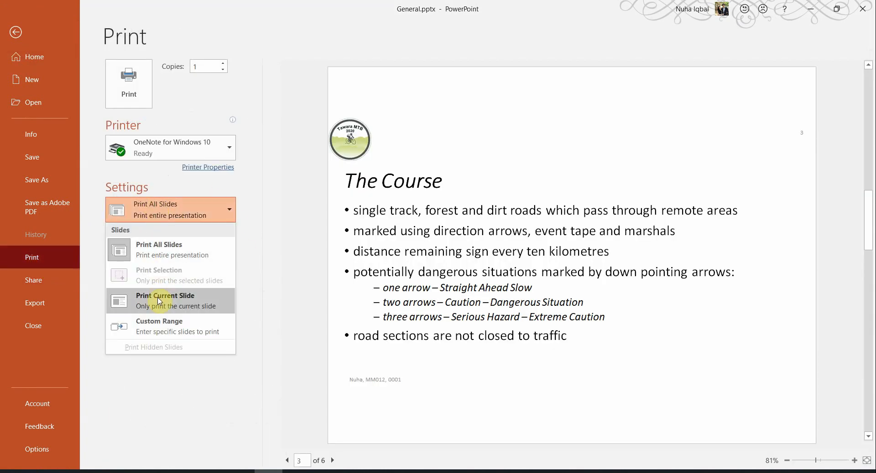
click(165, 300)
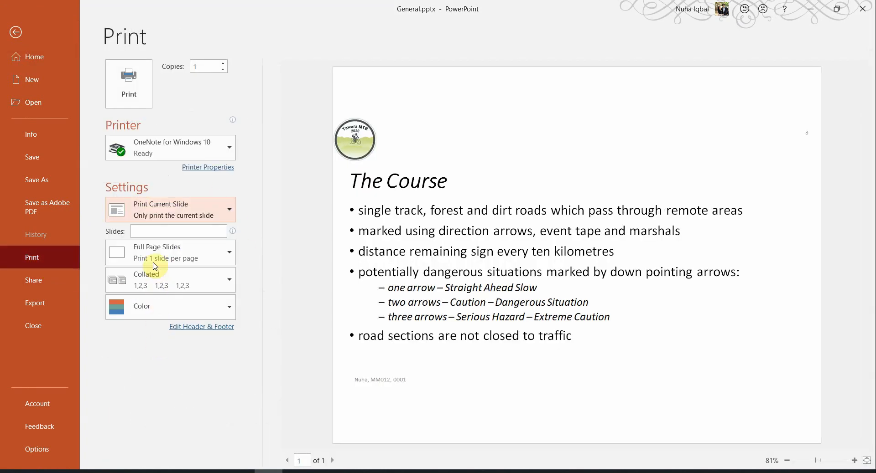
click(170, 251)
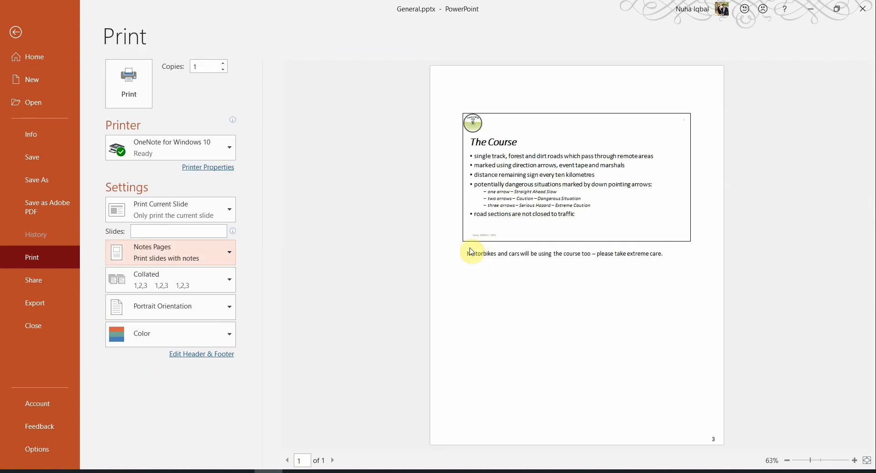
mouse_move(628, 253)
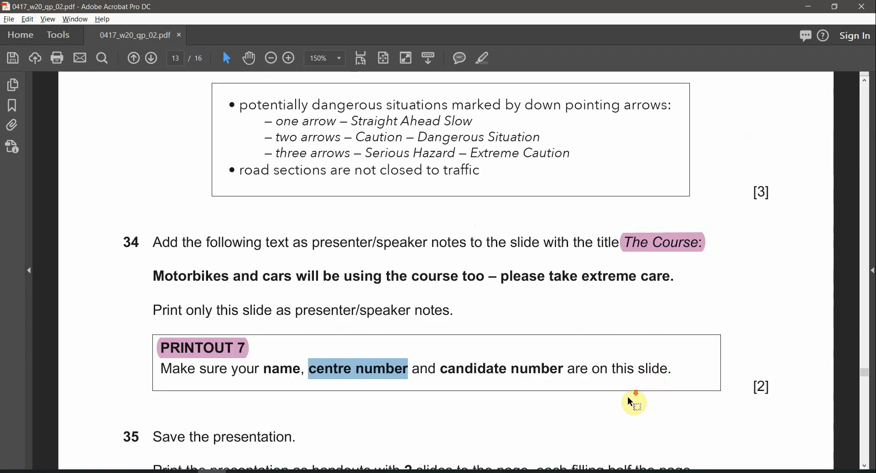
scroll(down, 3)
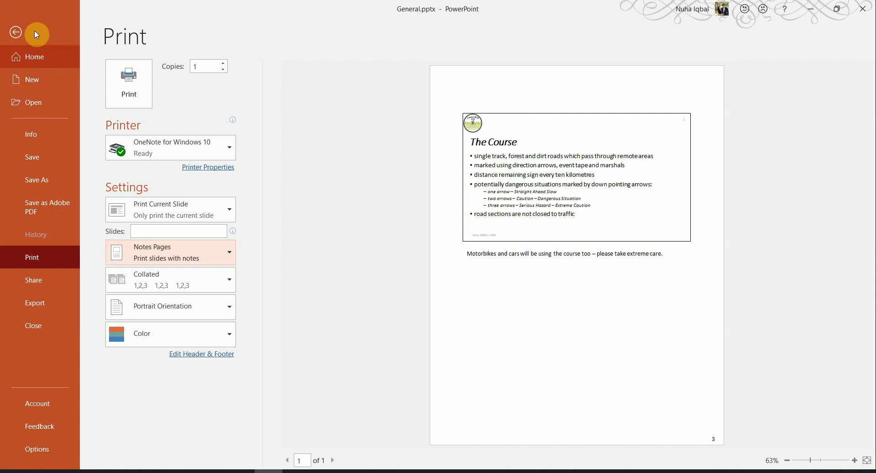
Back in File > Print, switch the range to Print All Slides
click(15, 31)
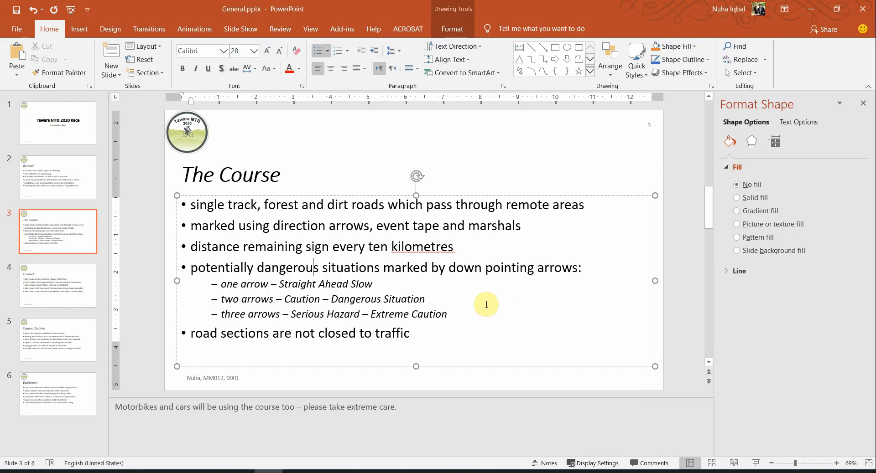
click(17, 28)
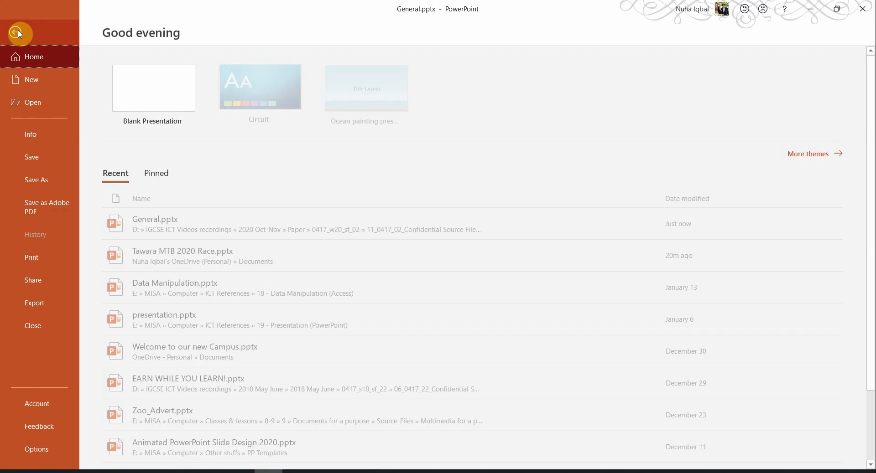
click(32, 258)
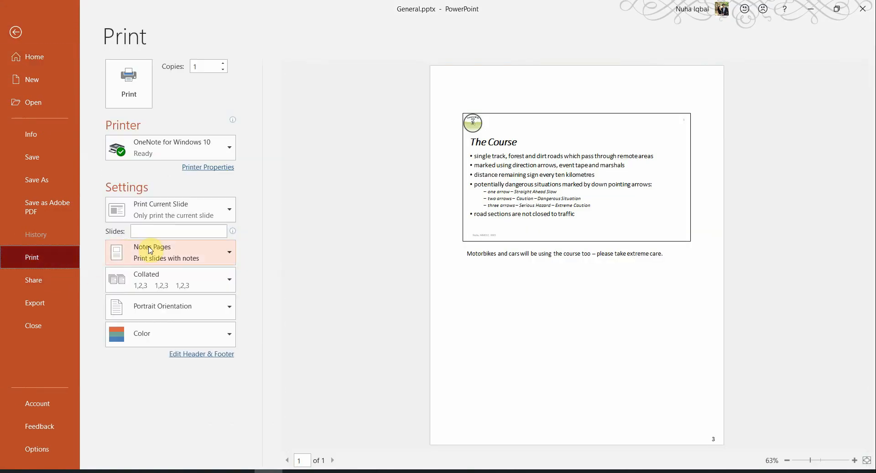
click(170, 209)
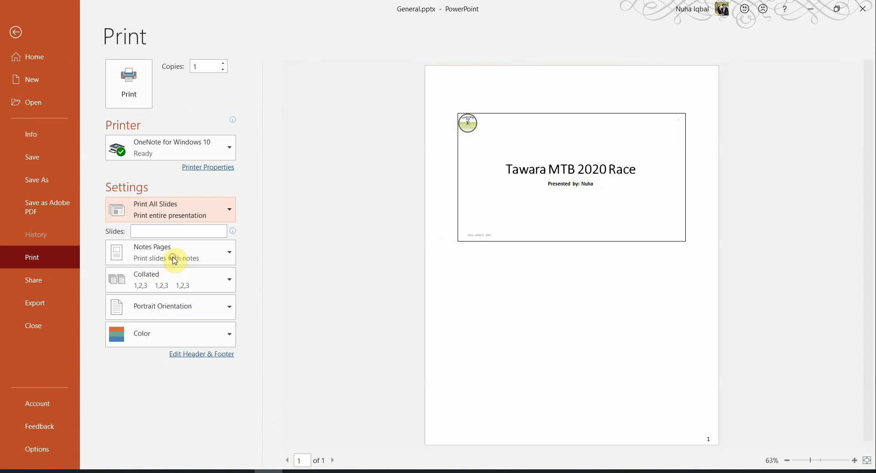
Choose the Handouts: 2 Slides layout and preview the three handout pages
click(170, 253)
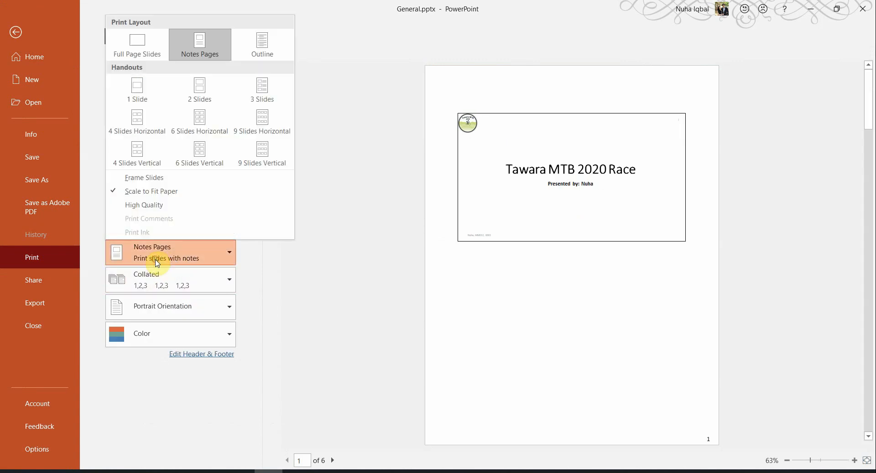
click(199, 88)
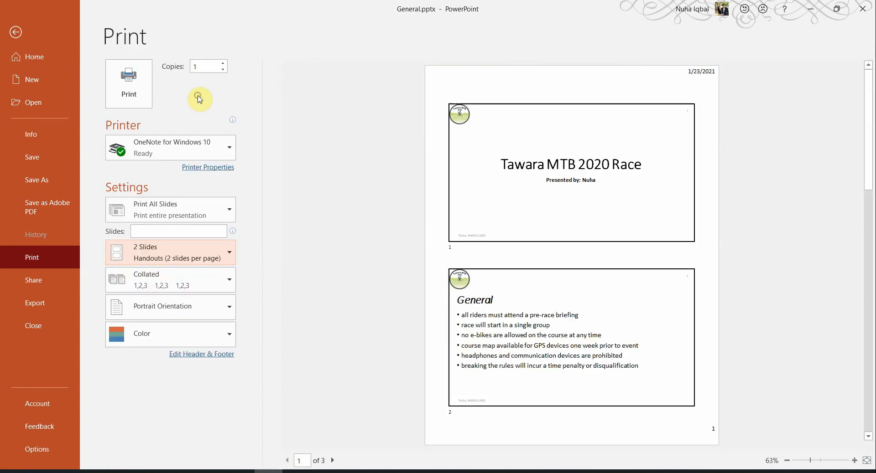
mouse_move(605, 297)
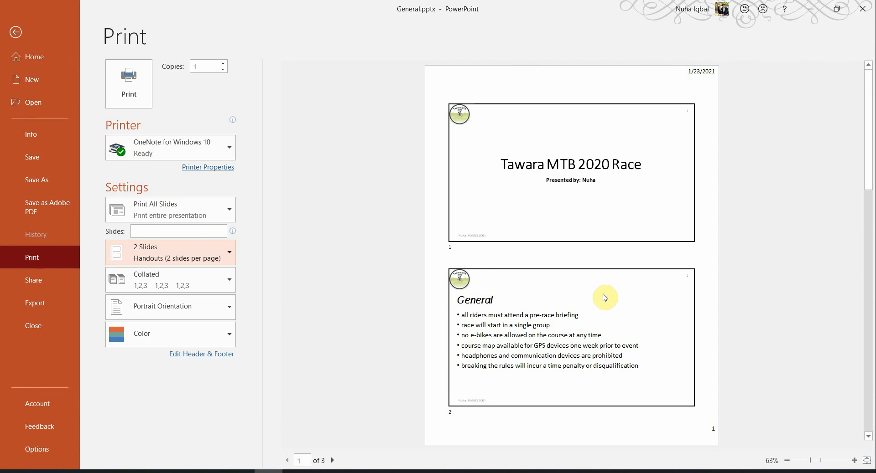
click(333, 472)
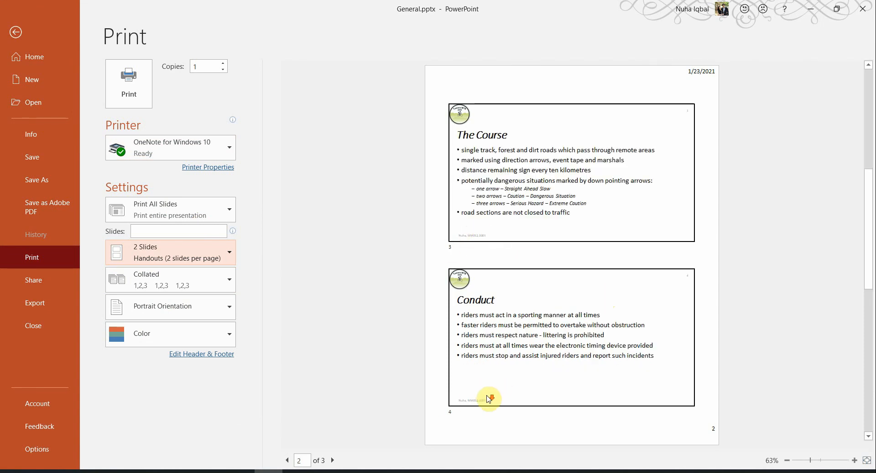
click(284, 461)
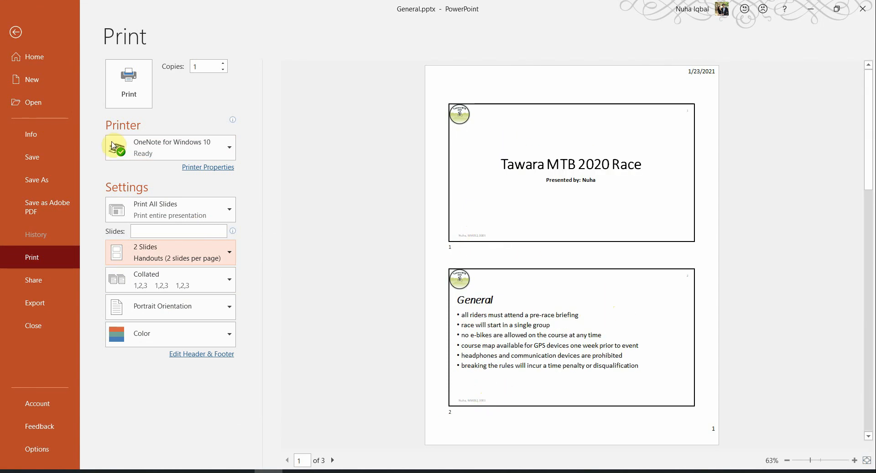
mouse_move(460, 354)
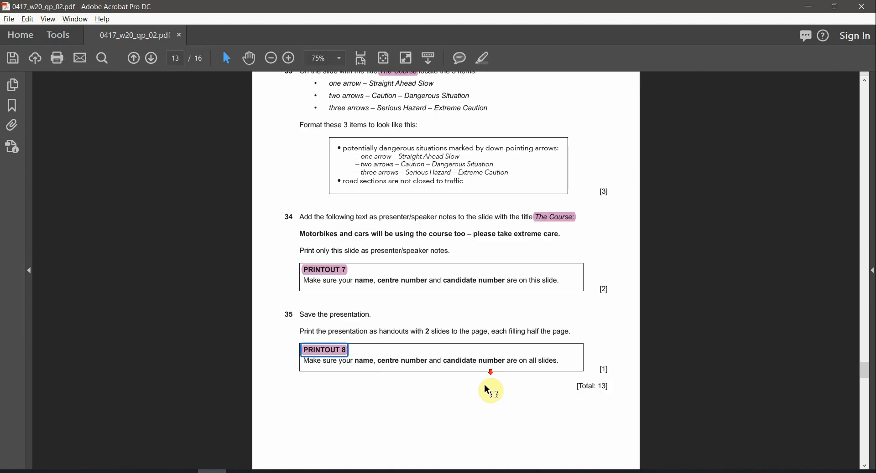
scroll(down, 3)
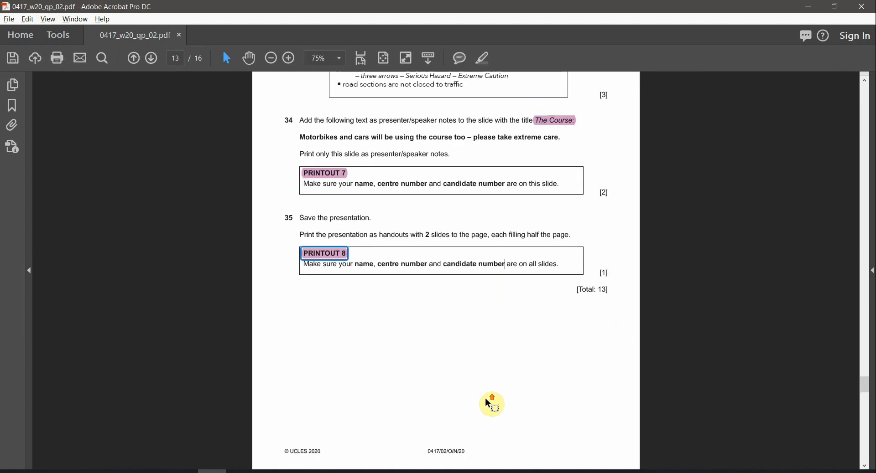